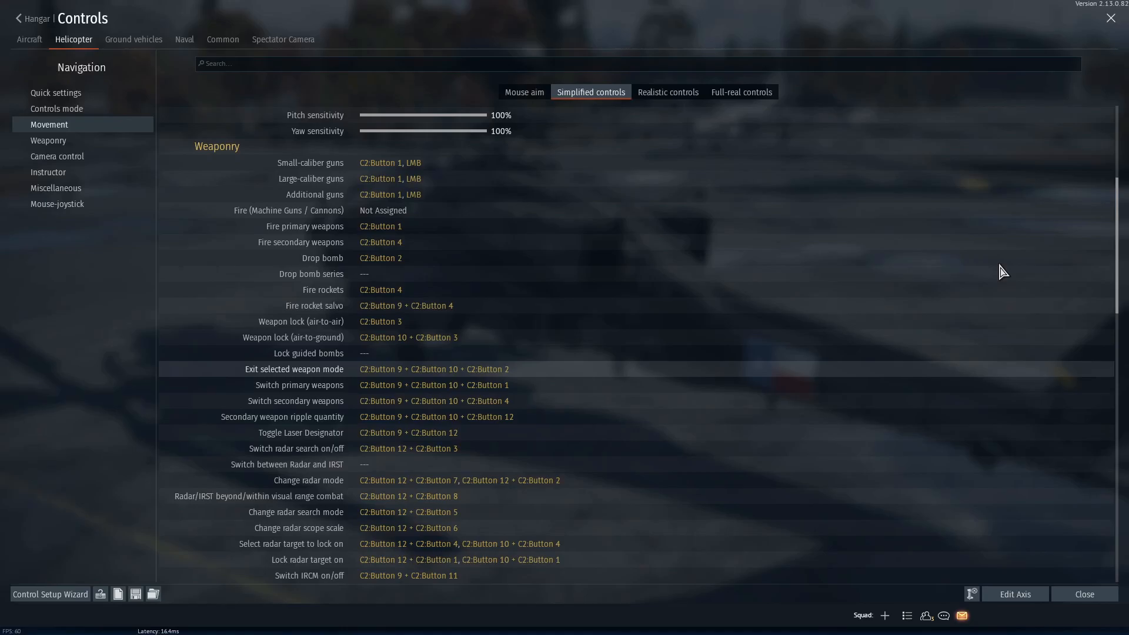
{"action": "mouse_move", "coordinate": [1106, 458]}
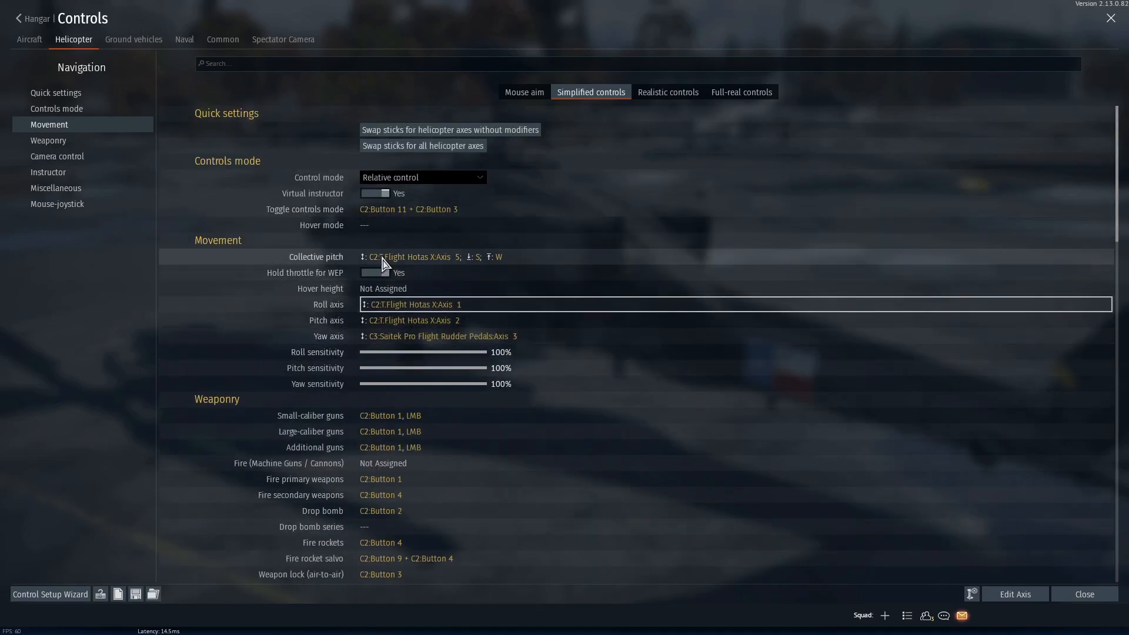
{"action": "mouse_move", "coordinate": [424, 336]}
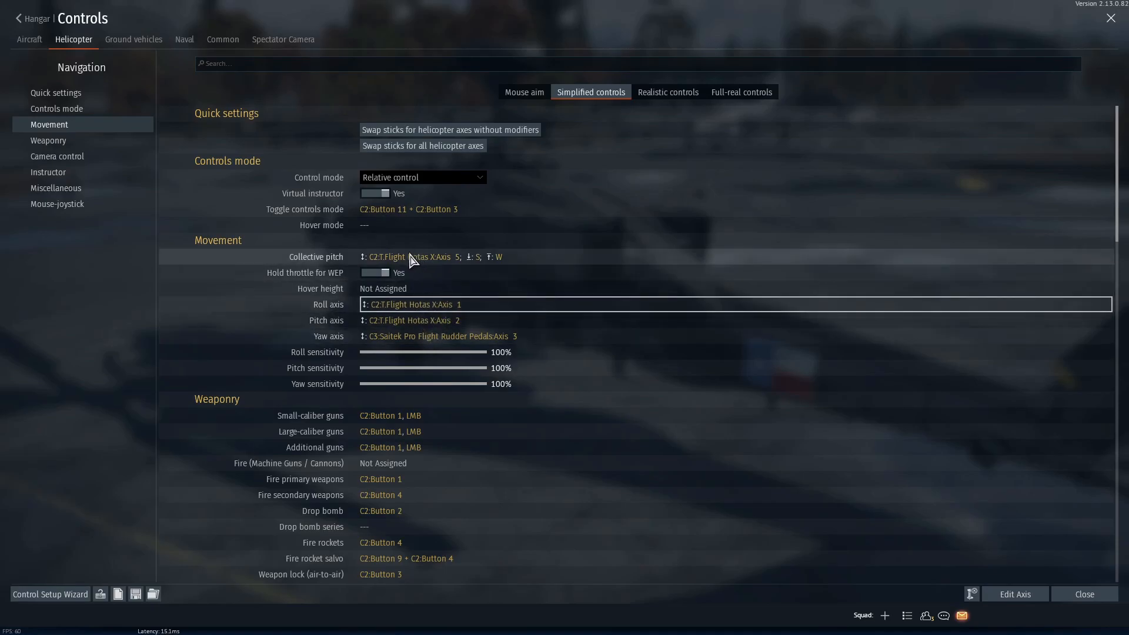
Inspect the collective pitch axis settings, then scroll through the helicopter bindings
{"action": "left_click", "coordinate": [430, 256]}
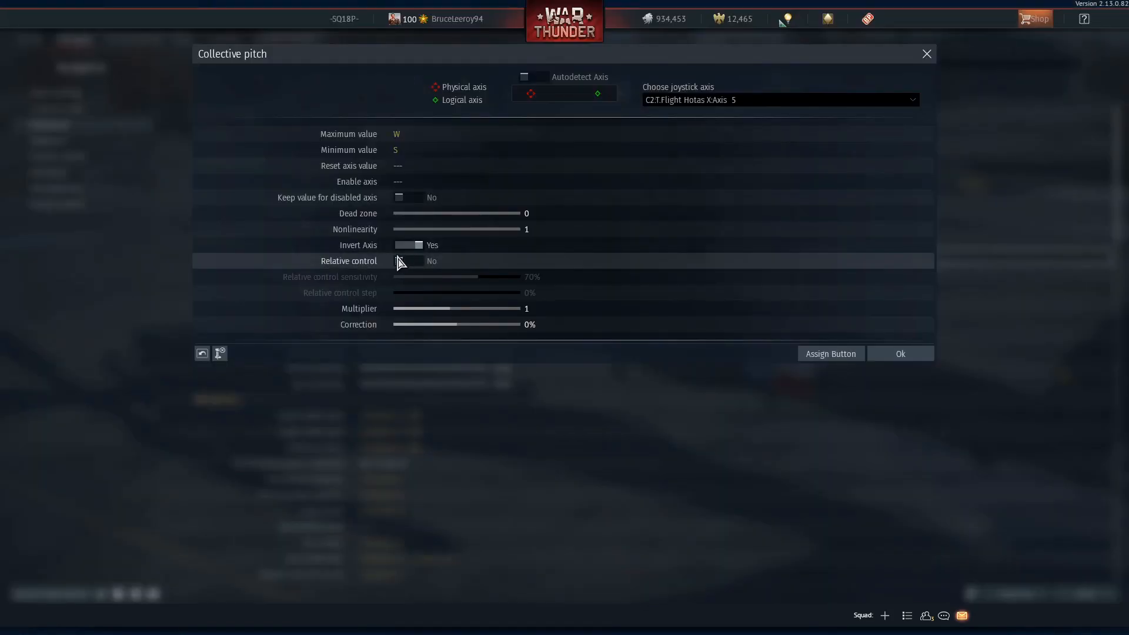
{"action": "left_click", "coordinate": [899, 353]}
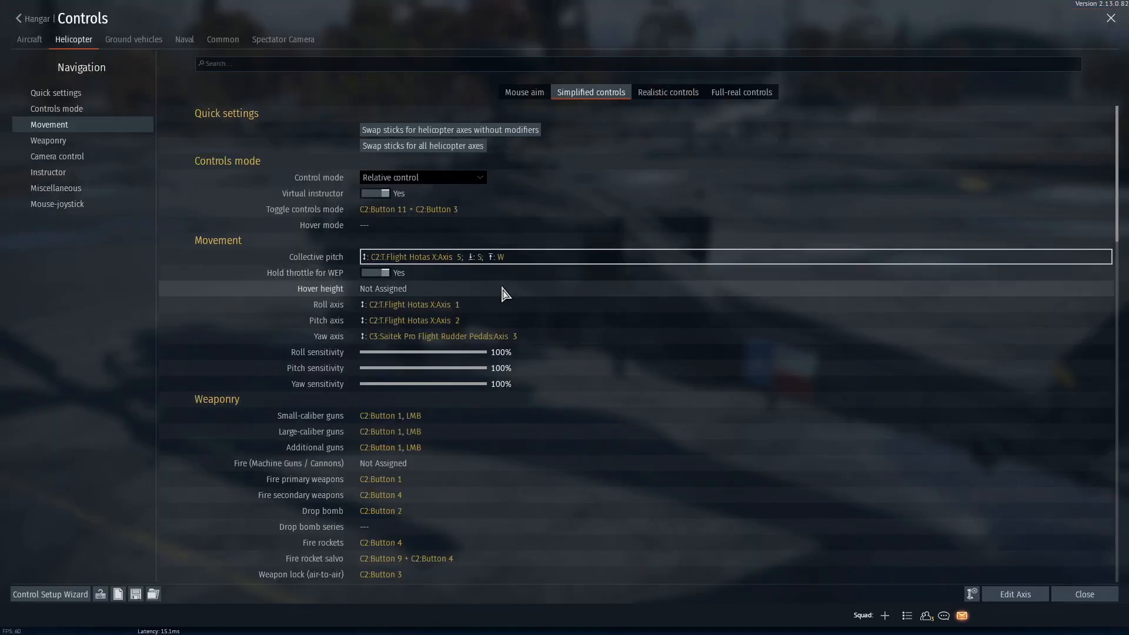
{"action": "mouse_move", "coordinate": [481, 236]}
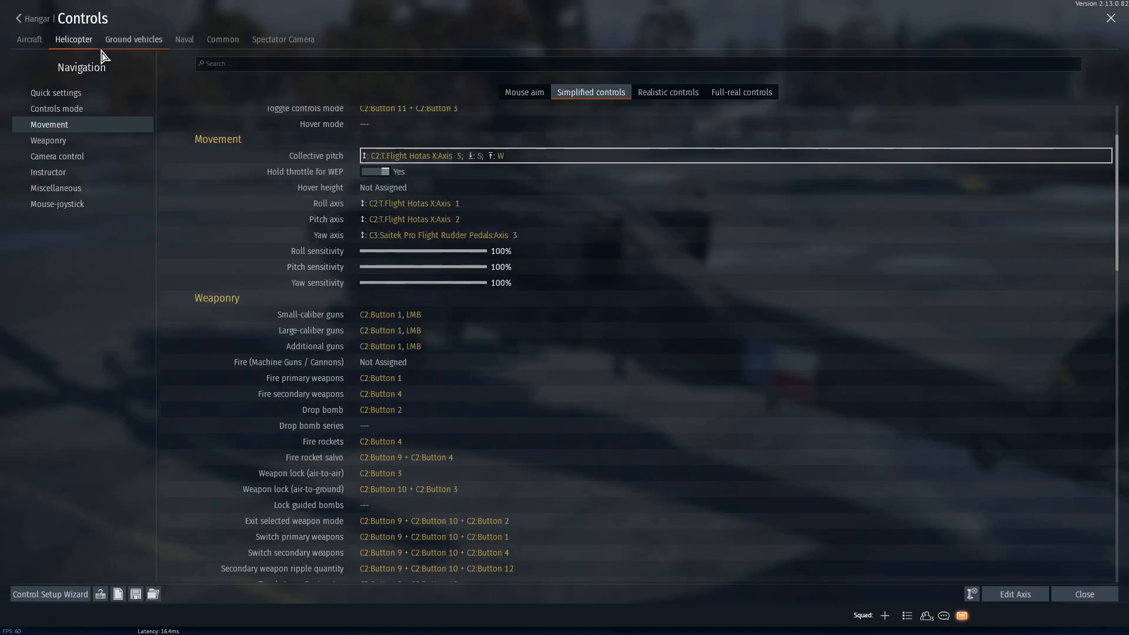
{"action": "left_click", "coordinate": [29, 39]}
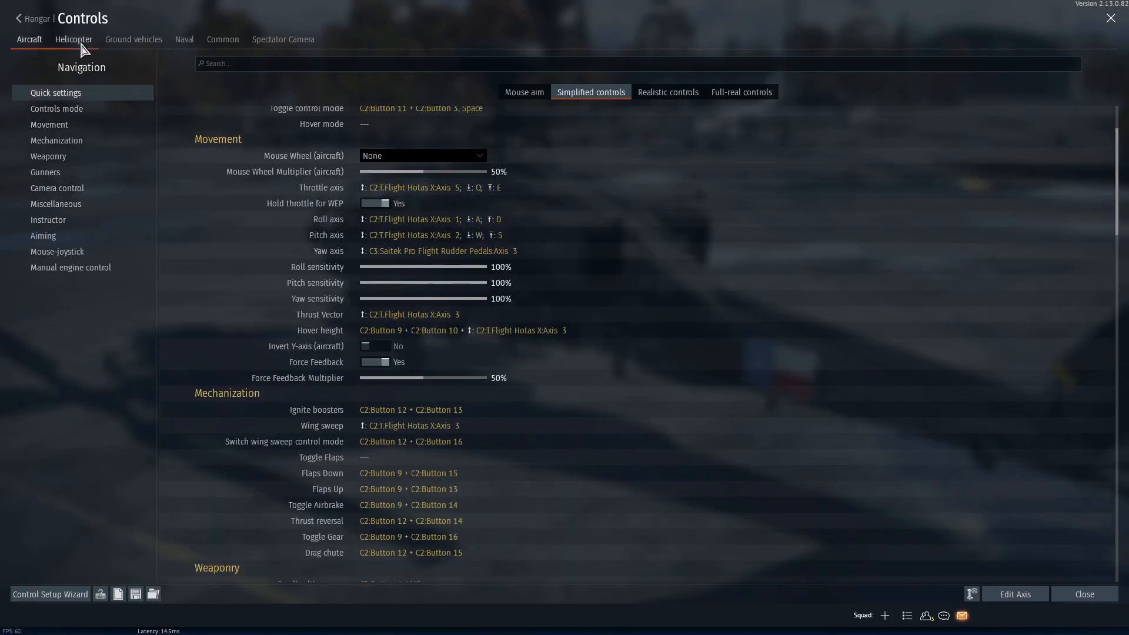
{"action": "left_click", "coordinate": [73, 39]}
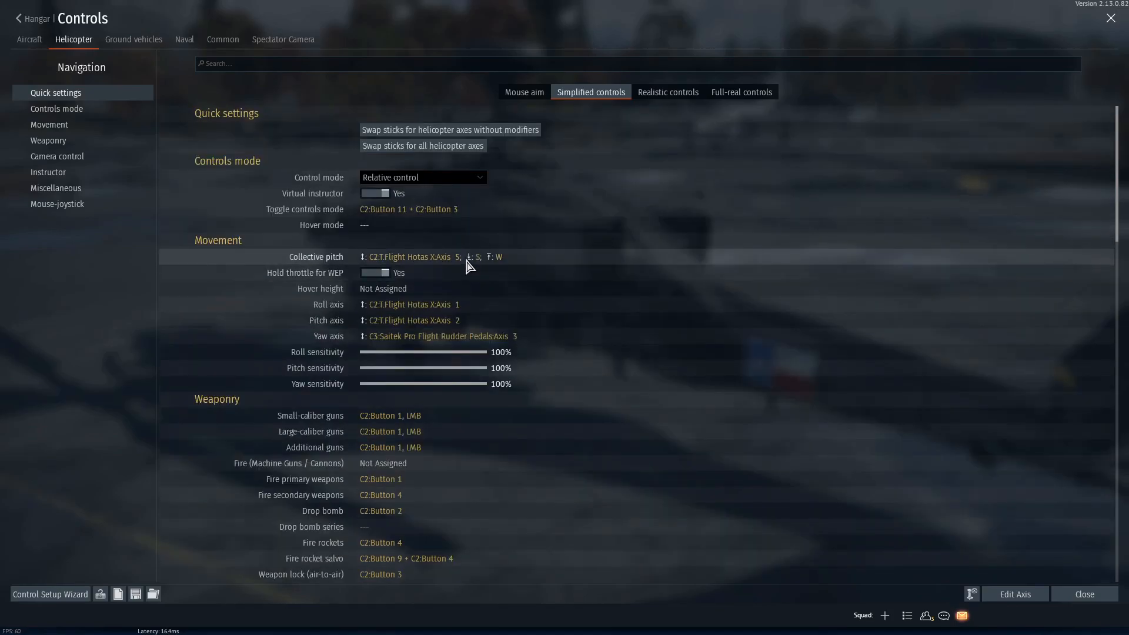
{"action": "scroll", "scroll_direction": "down", "scroll_amount": 3}
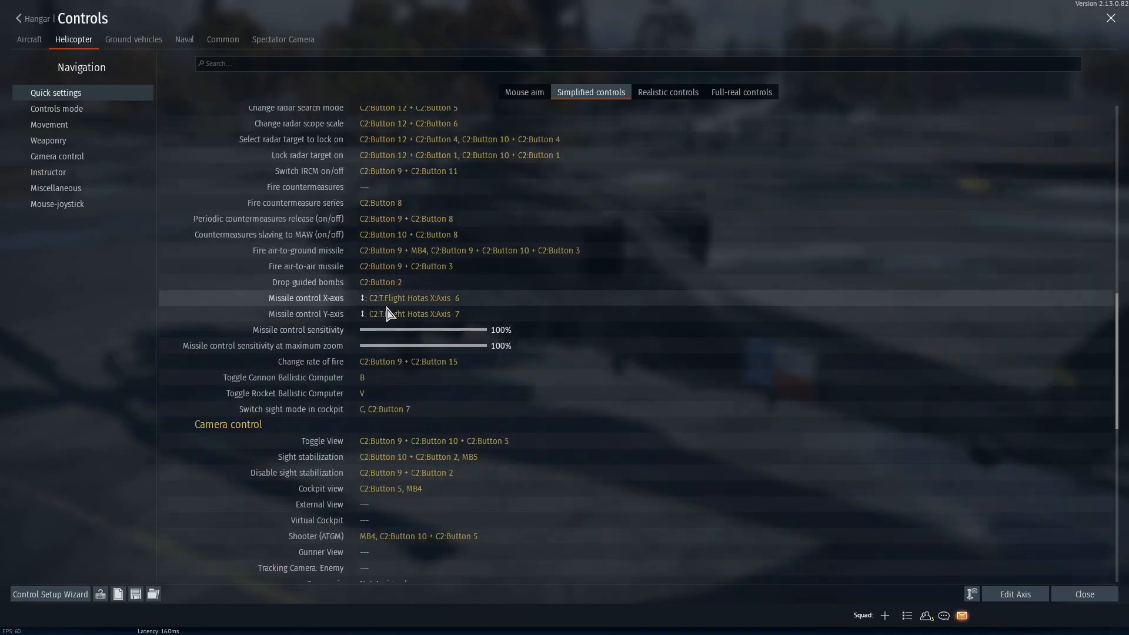
{"action": "mouse_move", "coordinate": [374, 305]}
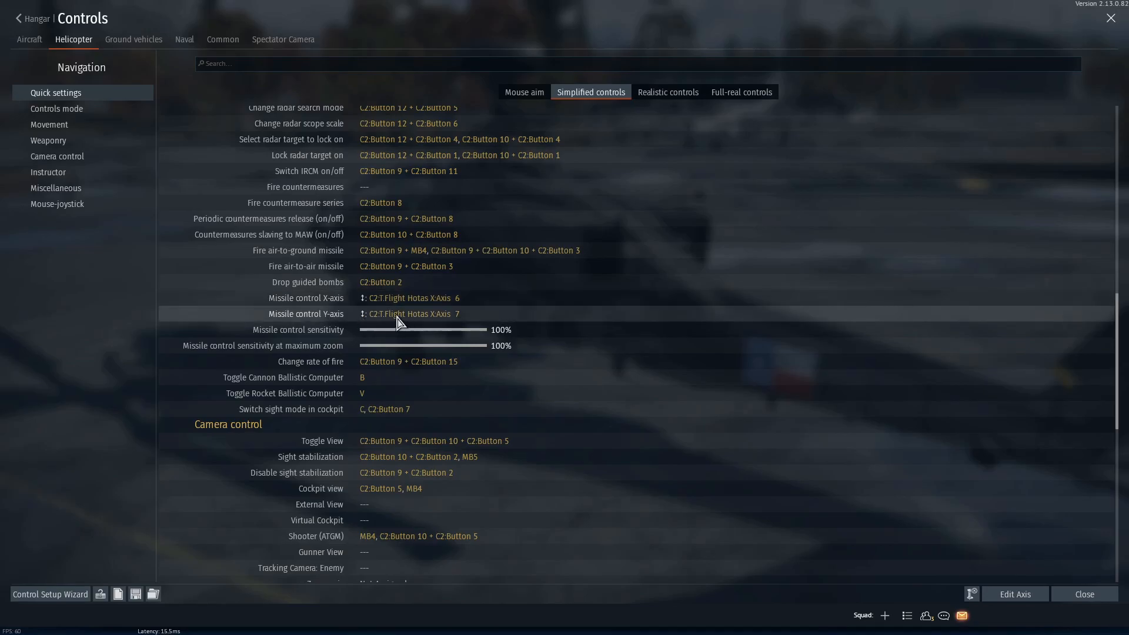
{"action": "scroll", "scroll_direction": "down", "scroll_amount": 3}
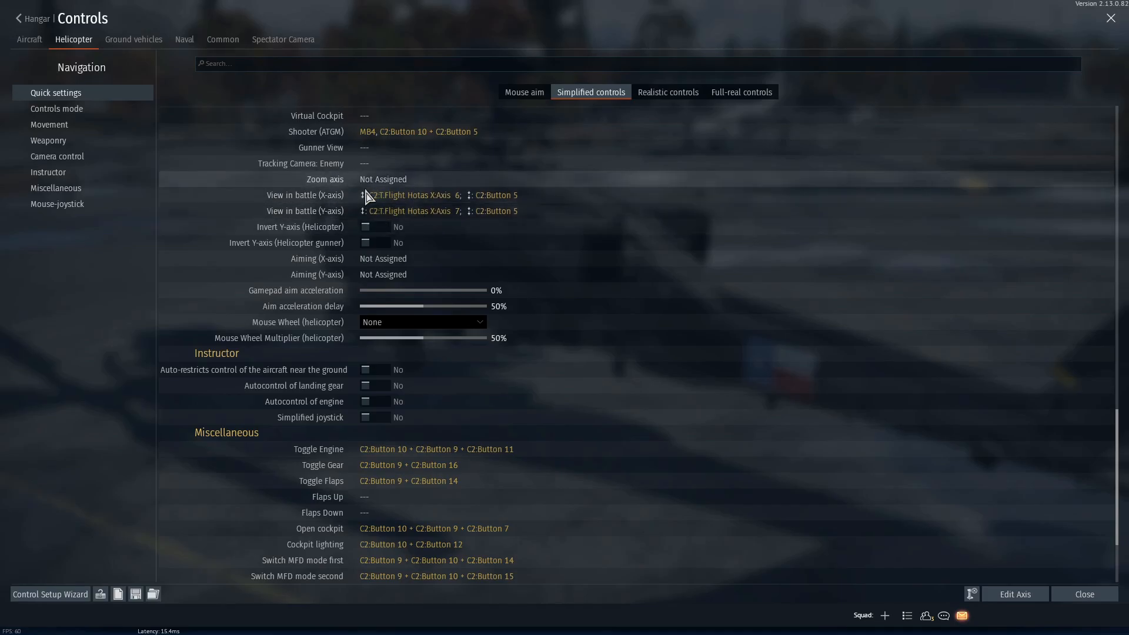
Scroll through the aircraft control bindings, then return to the helicopter bindings
{"action": "left_click", "coordinate": [29, 39]}
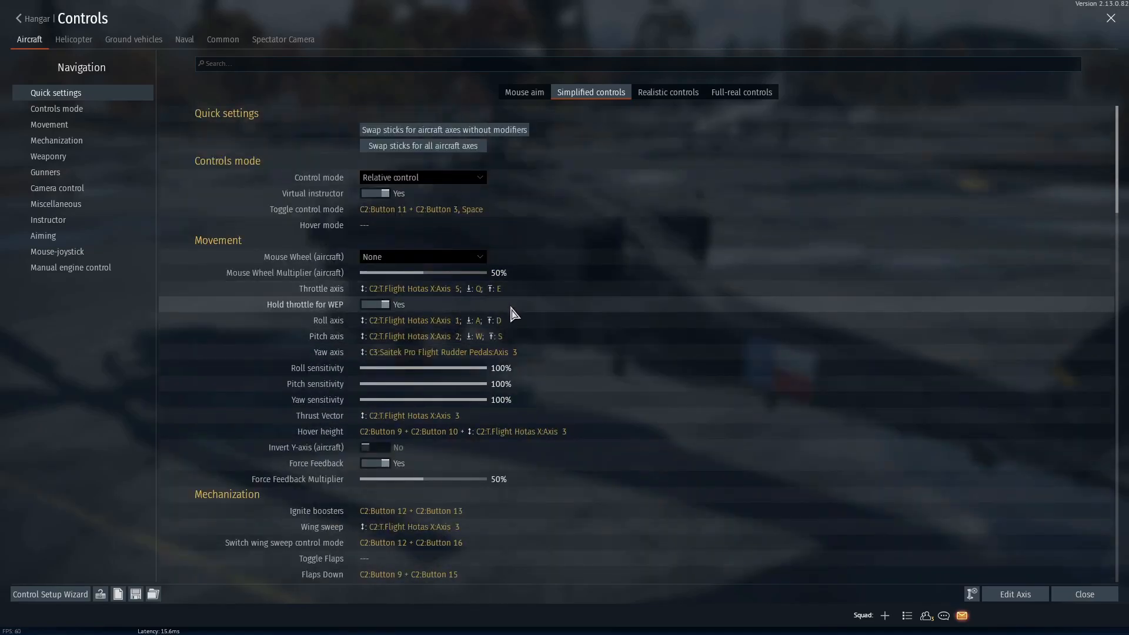
{"action": "scroll", "scroll_direction": "down", "scroll_amount": 3}
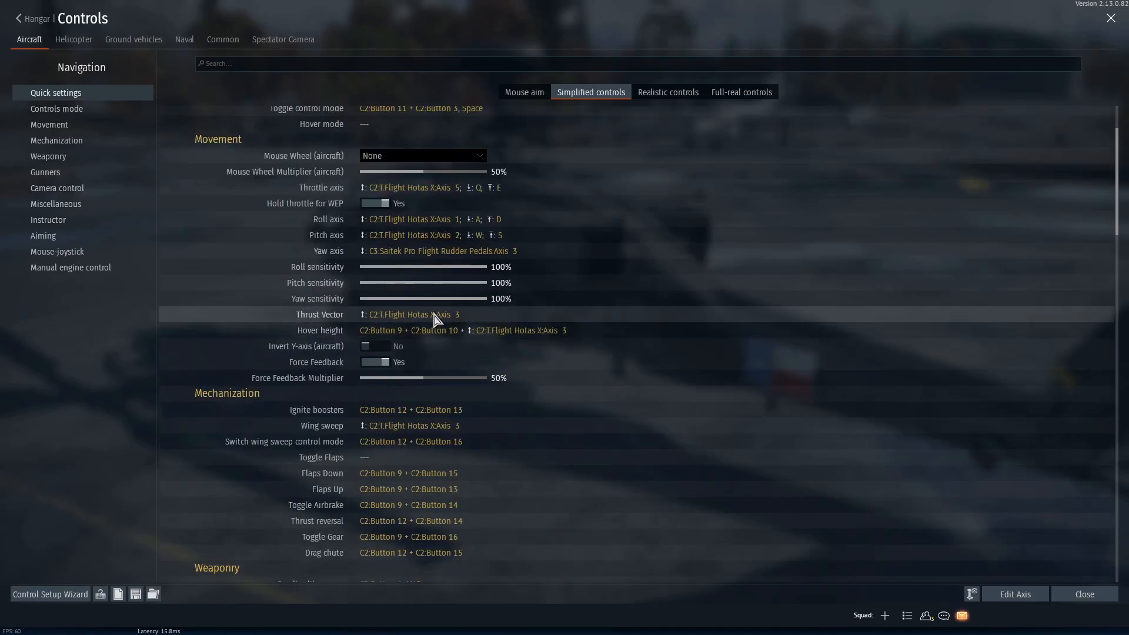
{"action": "scroll", "scroll_direction": "down", "scroll_amount": 3}
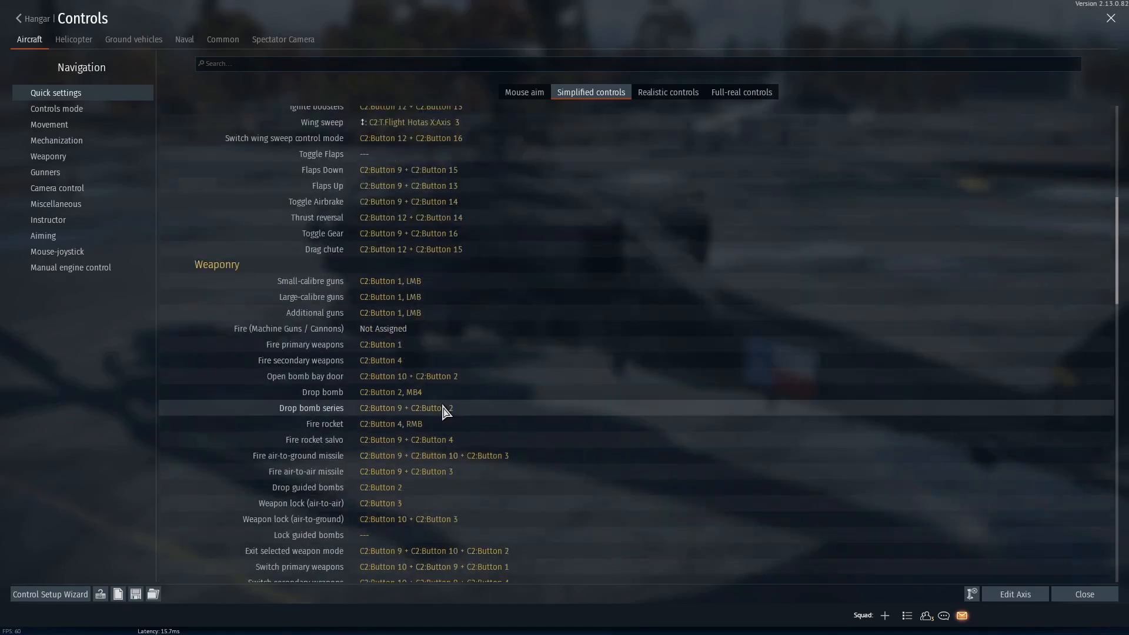
{"action": "scroll", "scroll_direction": "down", "scroll_amount": 3}
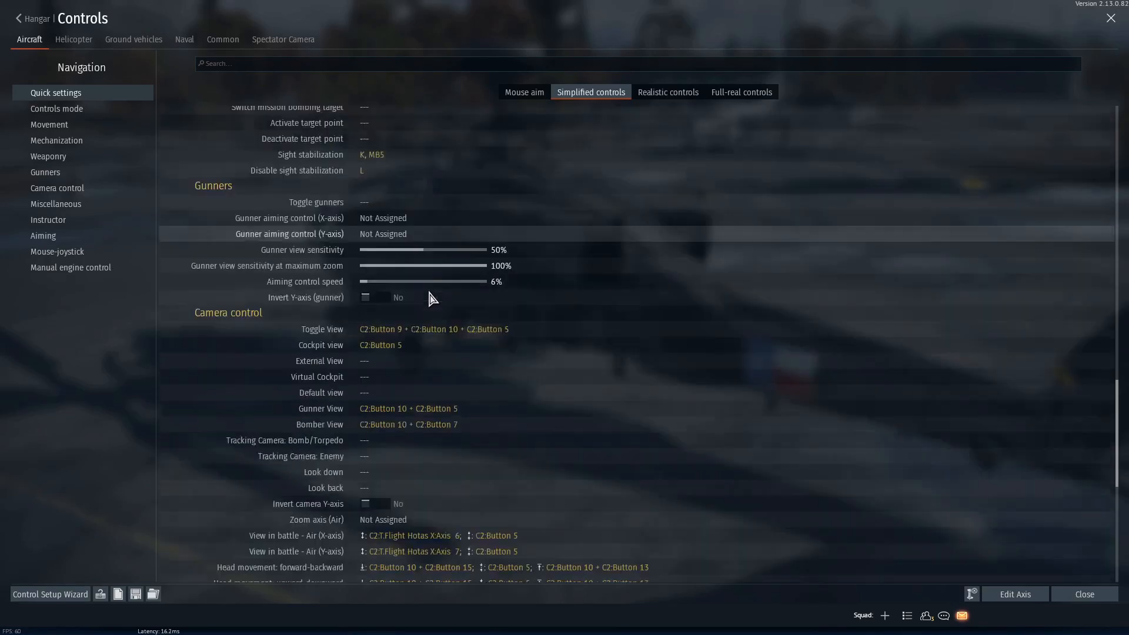
{"action": "scroll", "scroll_direction": "down", "scroll_amount": 3}
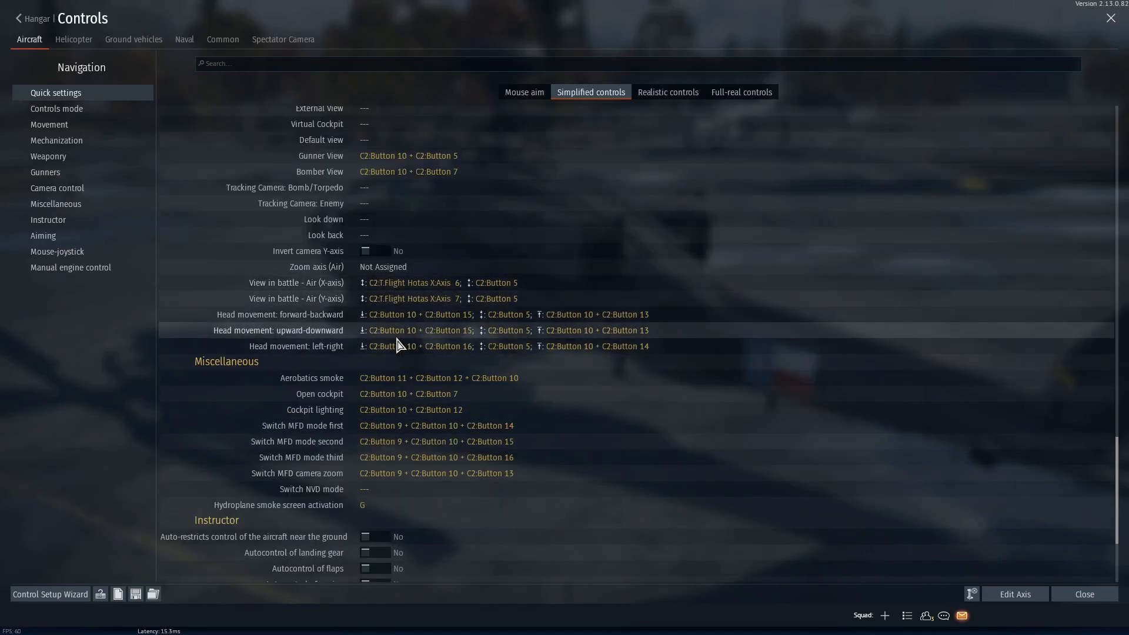
{"action": "scroll", "scroll_direction": "down", "scroll_amount": 3}
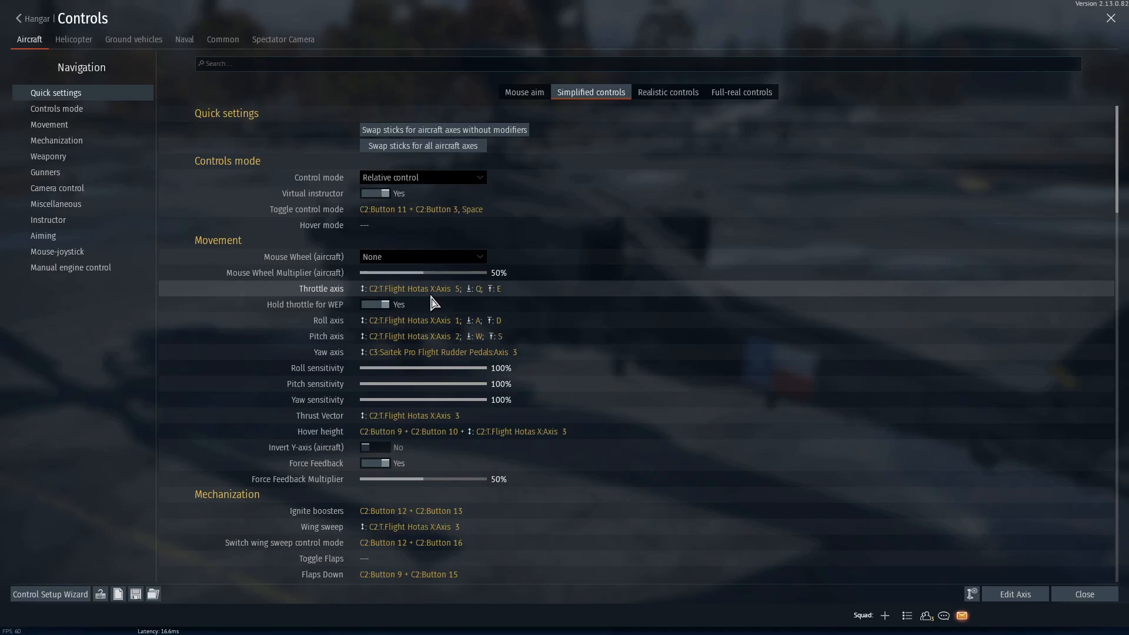
{"action": "left_click", "coordinate": [74, 39]}
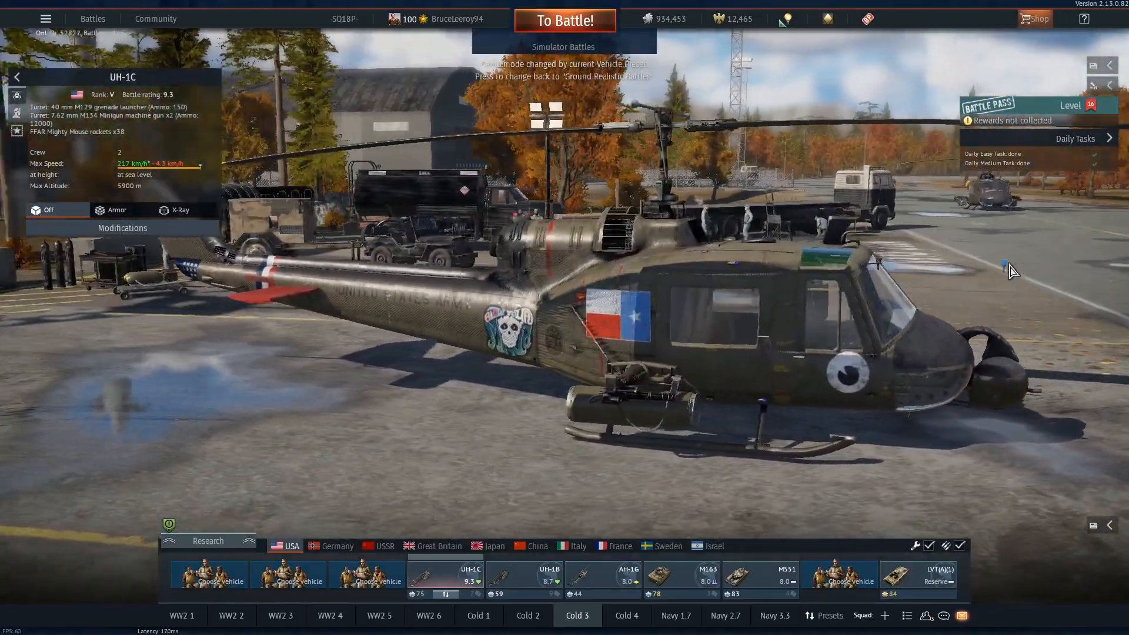
{"action": "left_click", "coordinate": [45, 19]}
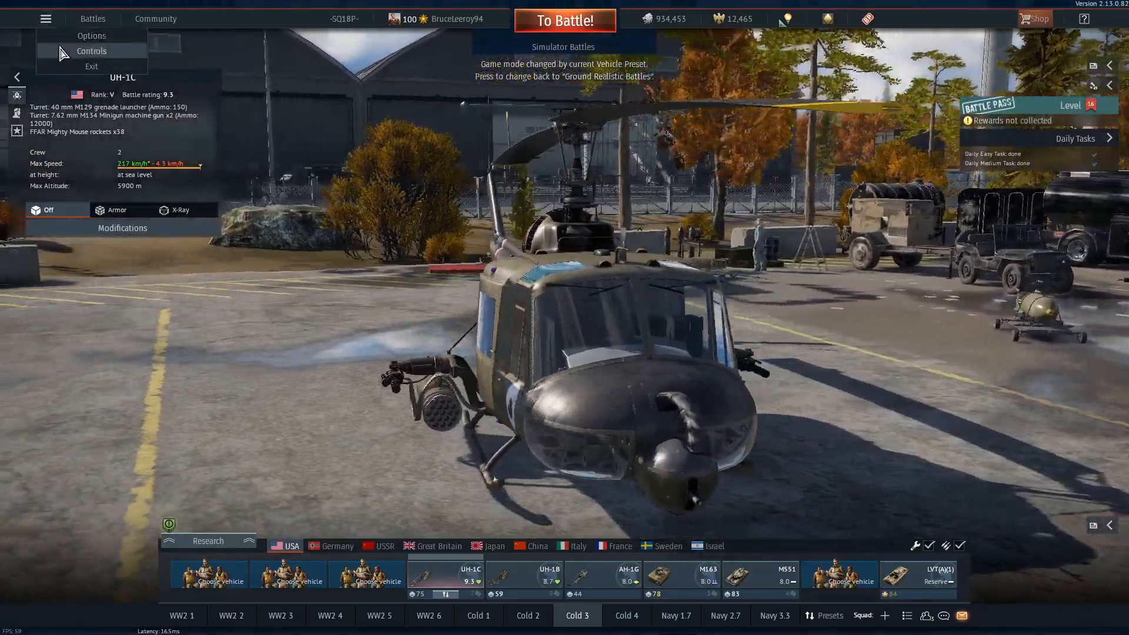
{"action": "left_click", "coordinate": [90, 50]}
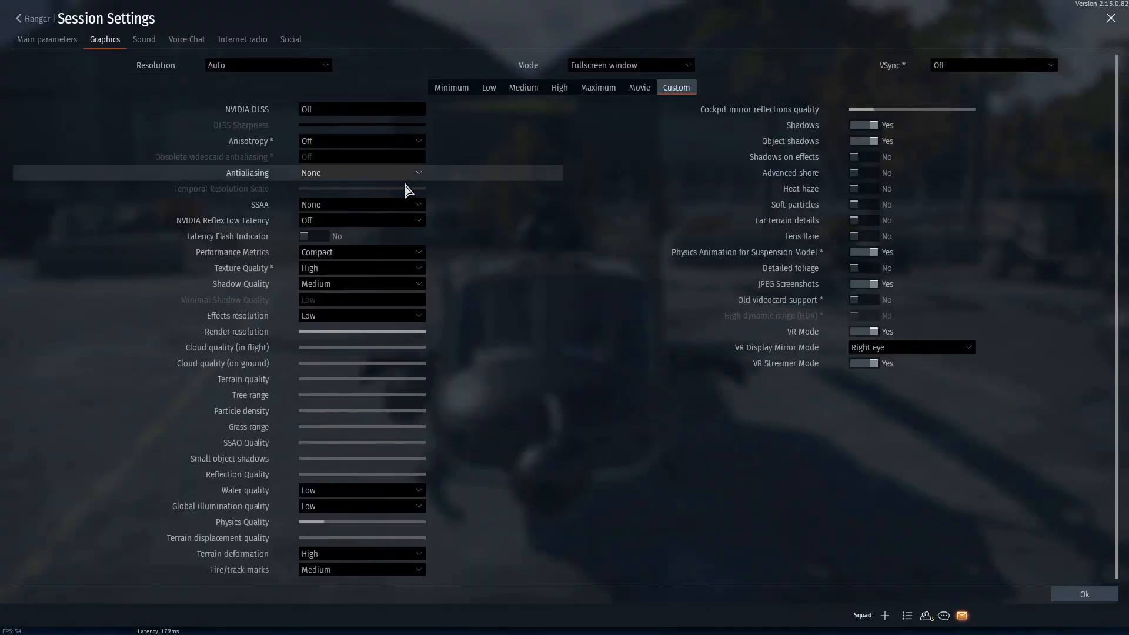
{"action": "mouse_move", "coordinate": [349, 268]}
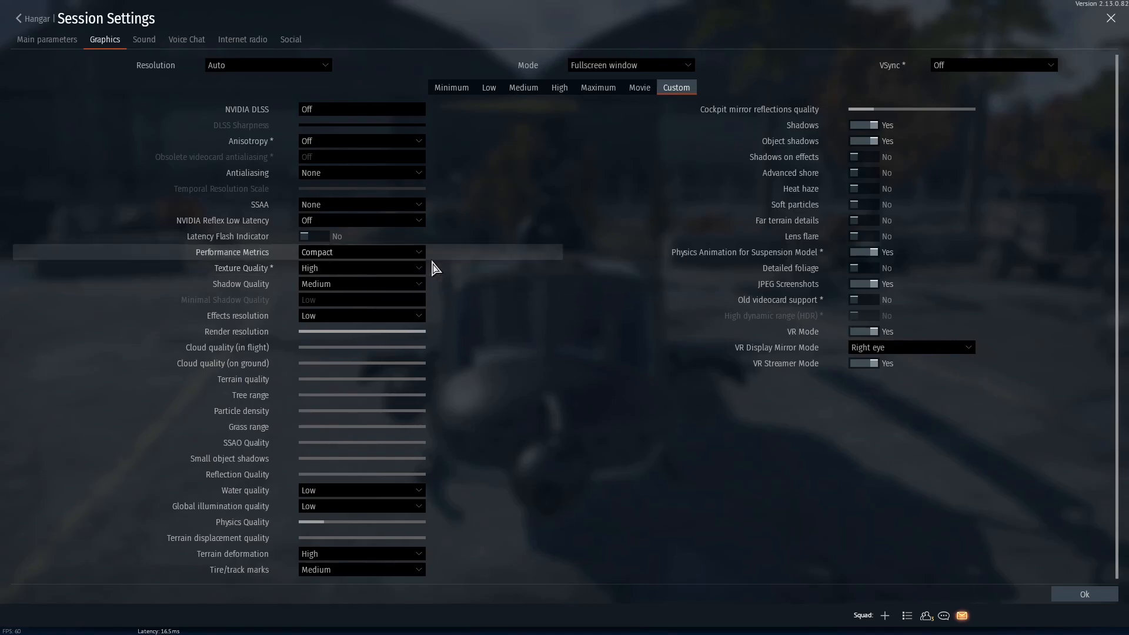
{"action": "mouse_move", "coordinate": [411, 190]}
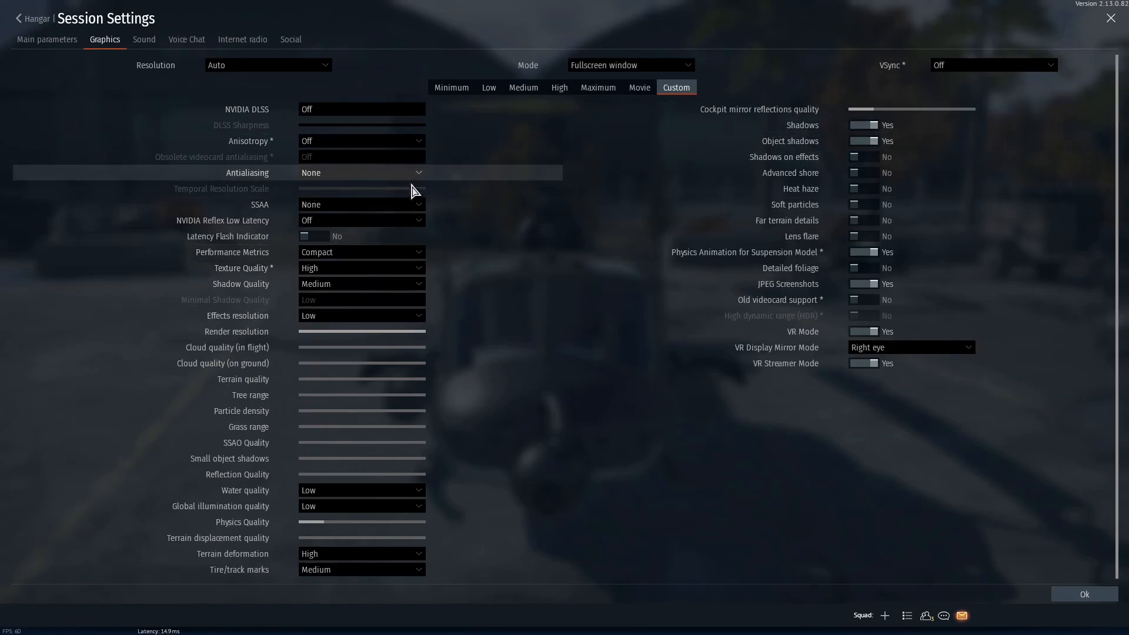
{"action": "mouse_move", "coordinate": [400, 228]}
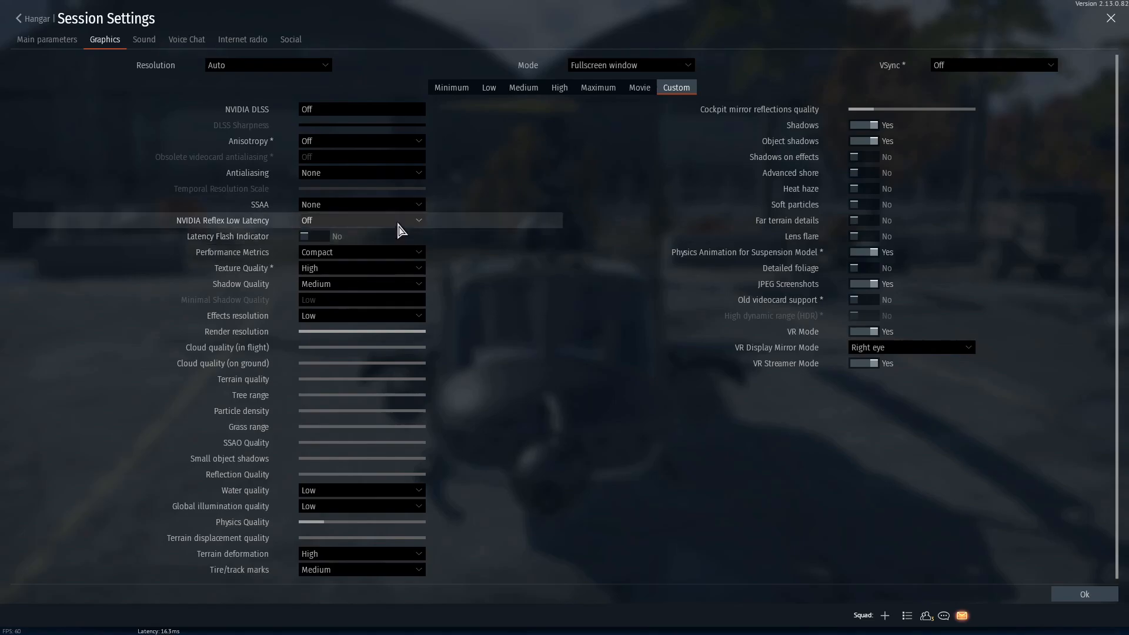
{"action": "mouse_move", "coordinate": [360, 268]}
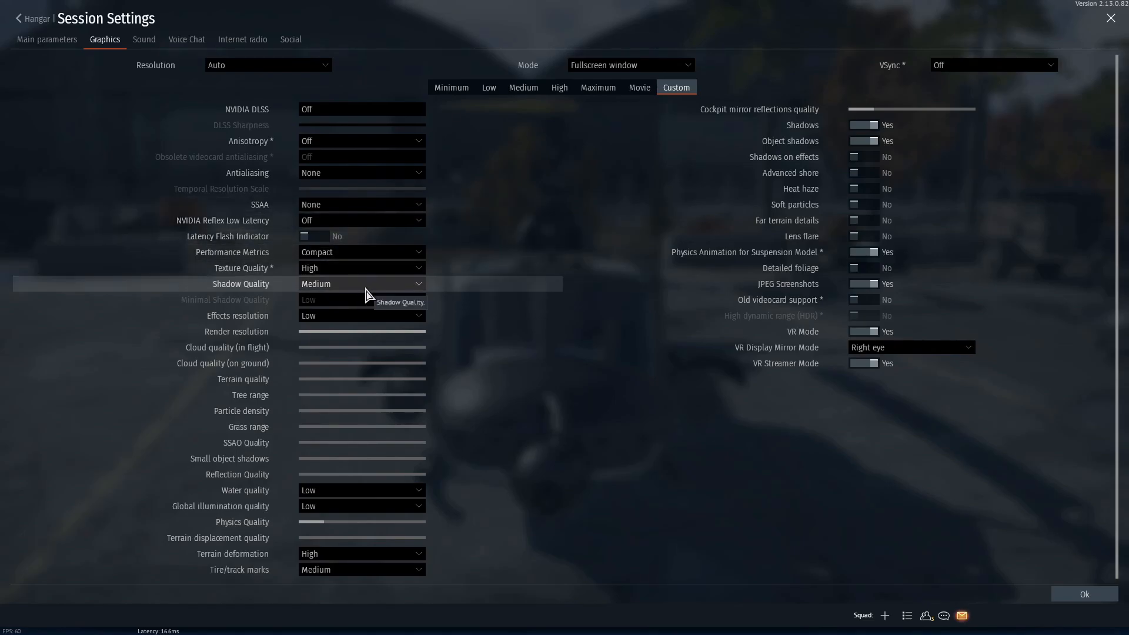
{"action": "left_click", "coordinate": [360, 283]}
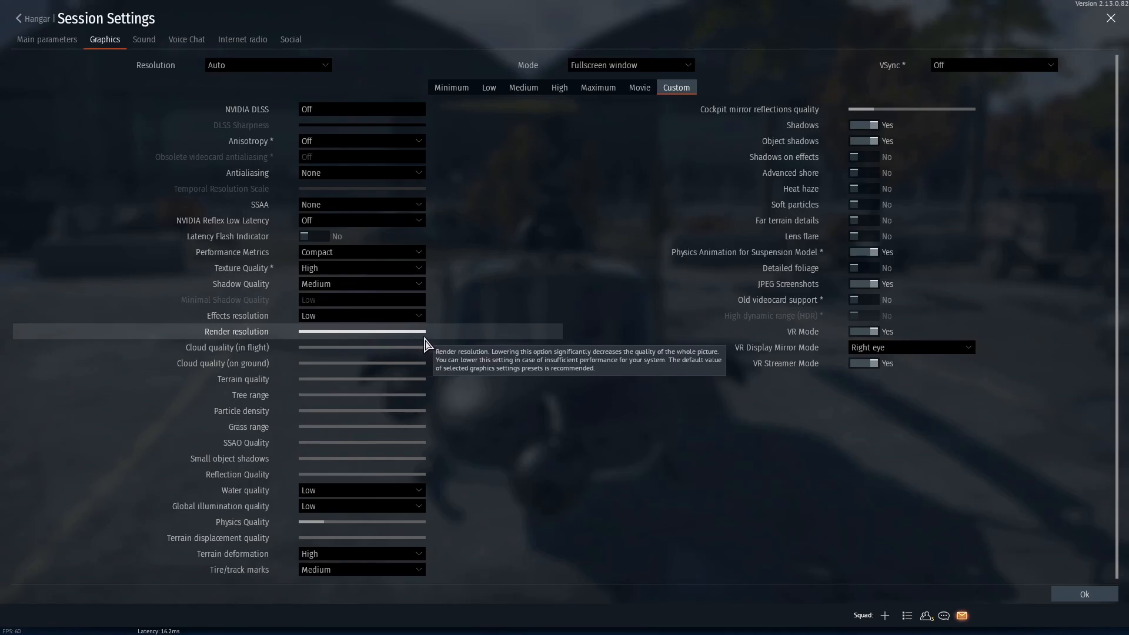
{"action": "mouse_move", "coordinate": [320, 538]}
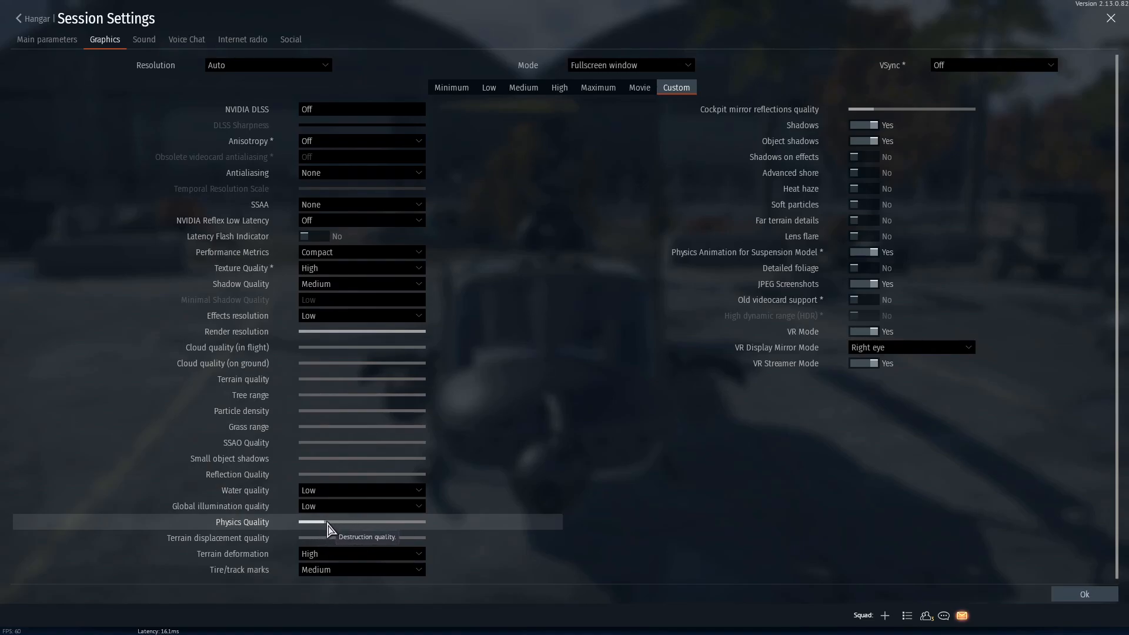
{"action": "mouse_move", "coordinate": [353, 554]}
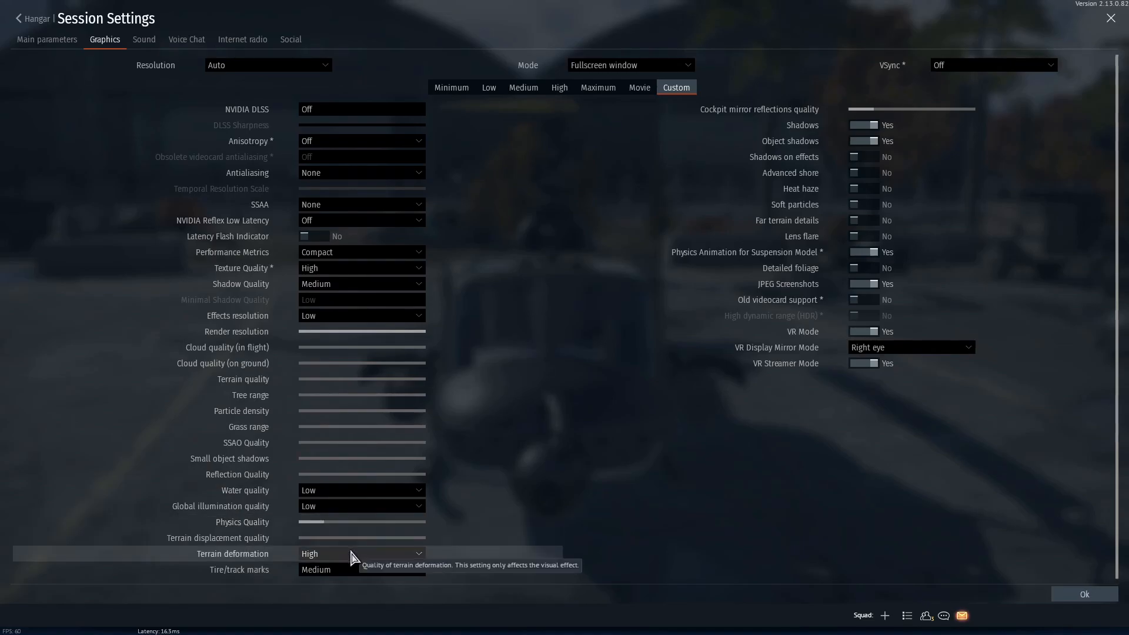
{"action": "mouse_move", "coordinate": [395, 571]}
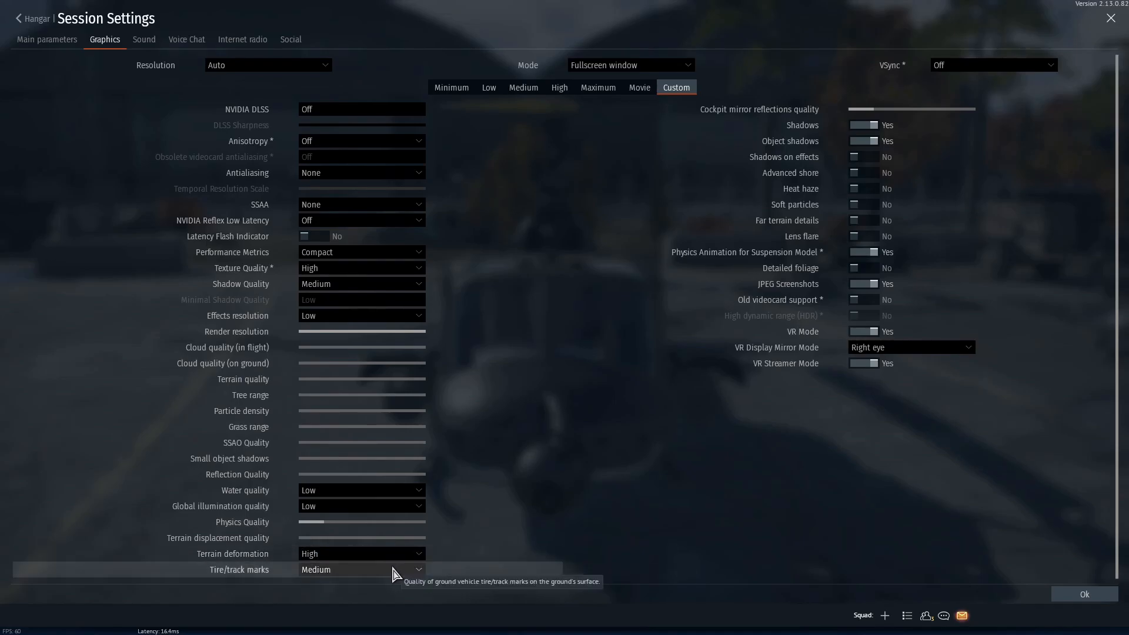
{"action": "left_click", "coordinate": [359, 568]}
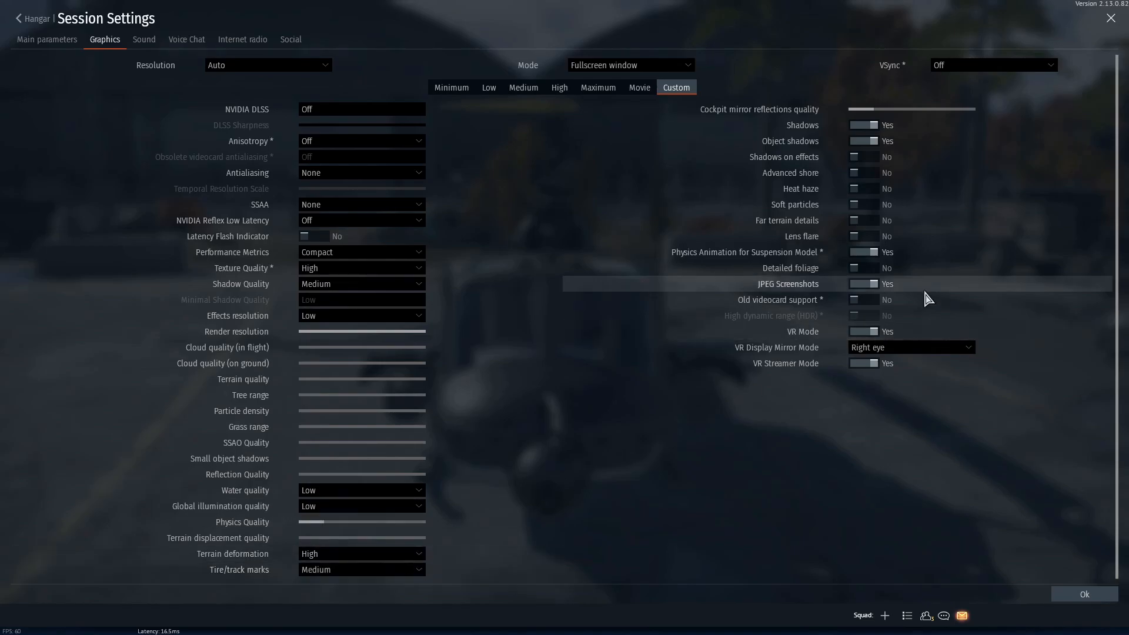
{"action": "mouse_move", "coordinate": [863, 122]}
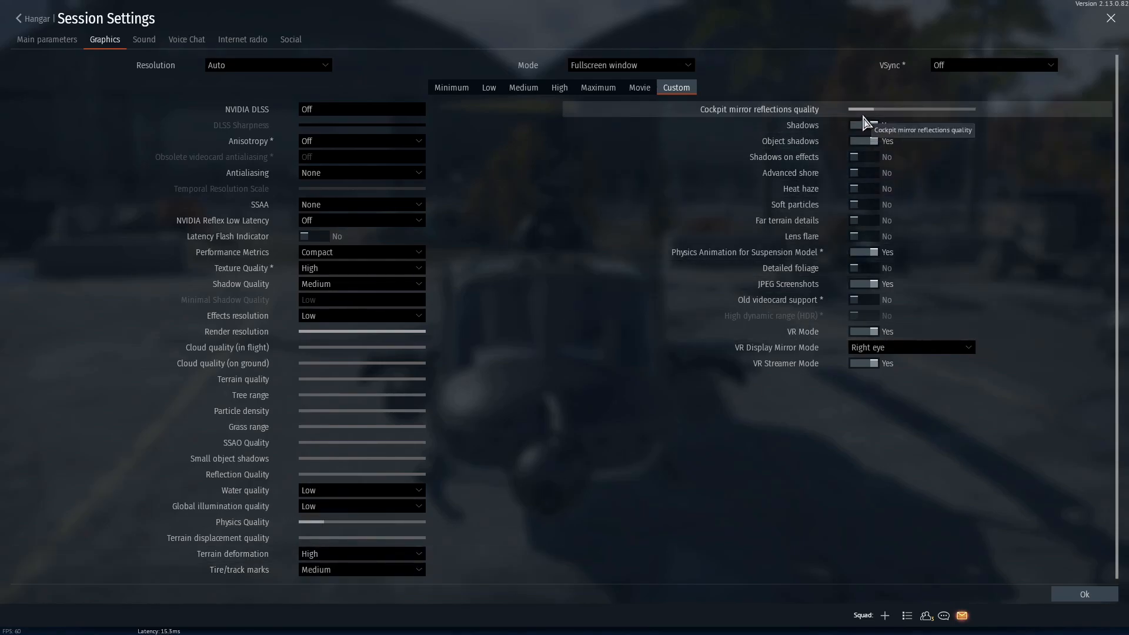
{"action": "left_click_drag", "start_coordinate": [914, 108], "coordinate": [856, 109]}
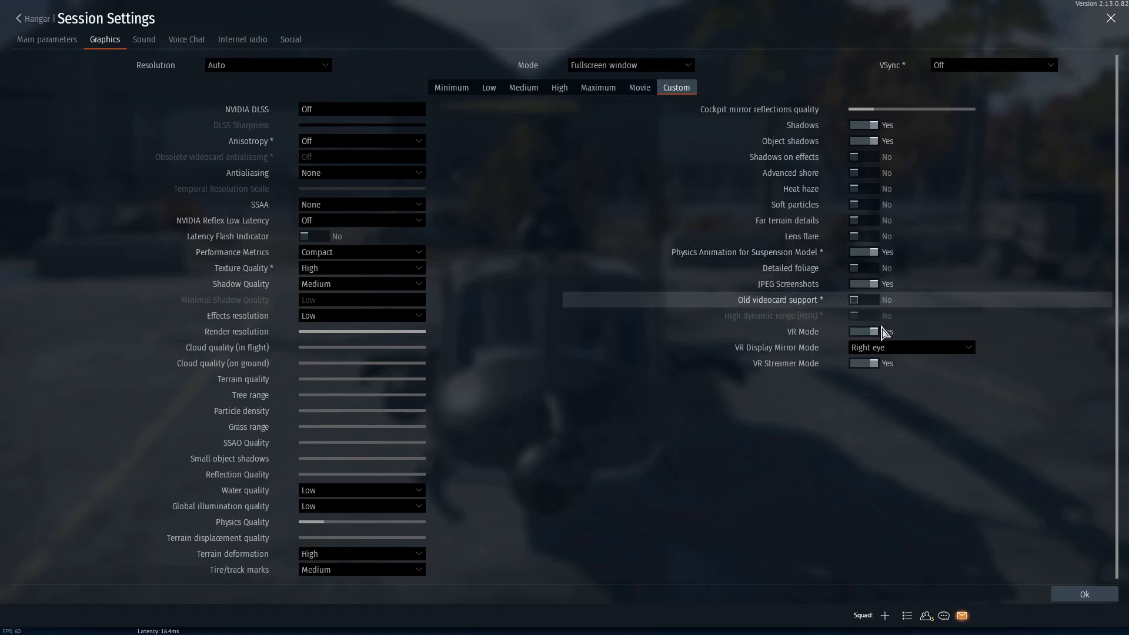
{"action": "left_click", "coordinate": [863, 331]}
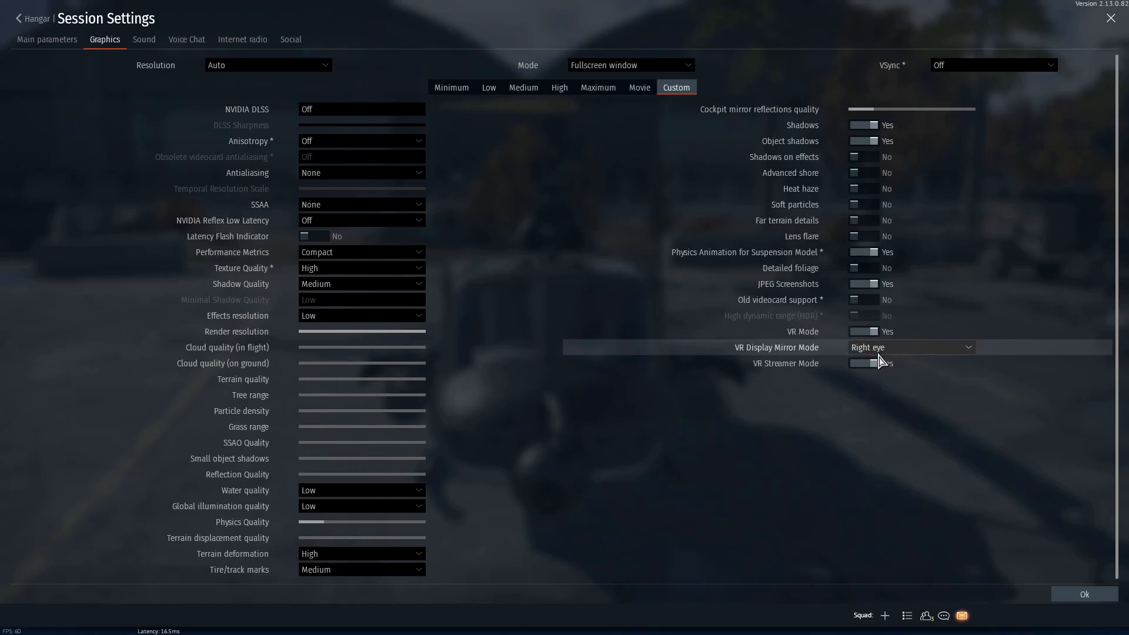
{"action": "mouse_move", "coordinate": [863, 368]}
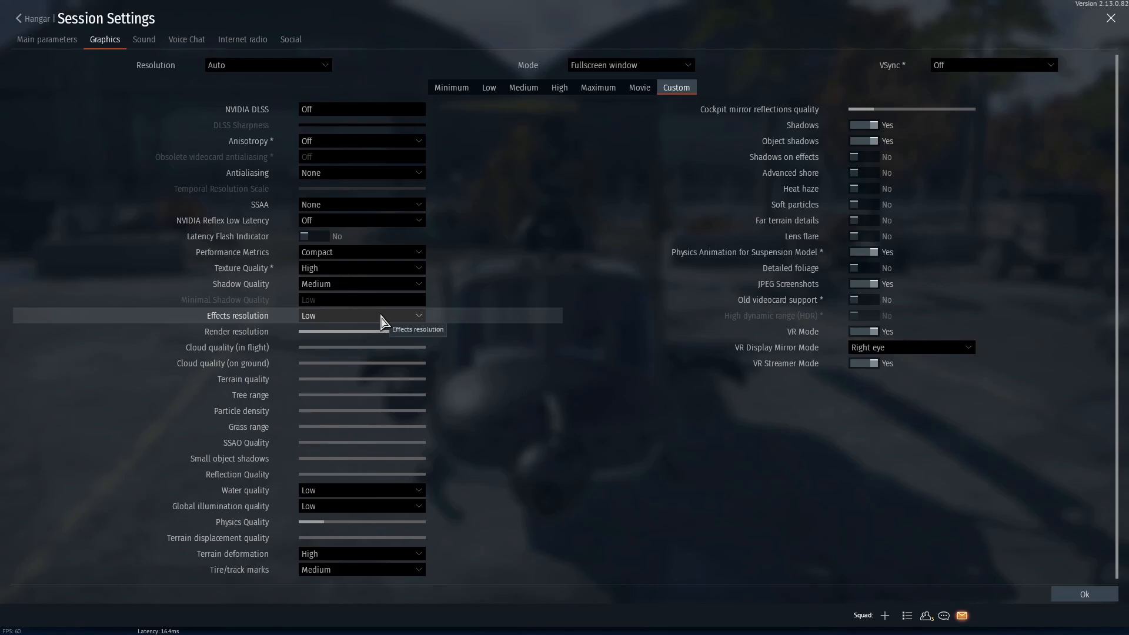
{"action": "mouse_move", "coordinate": [378, 336]}
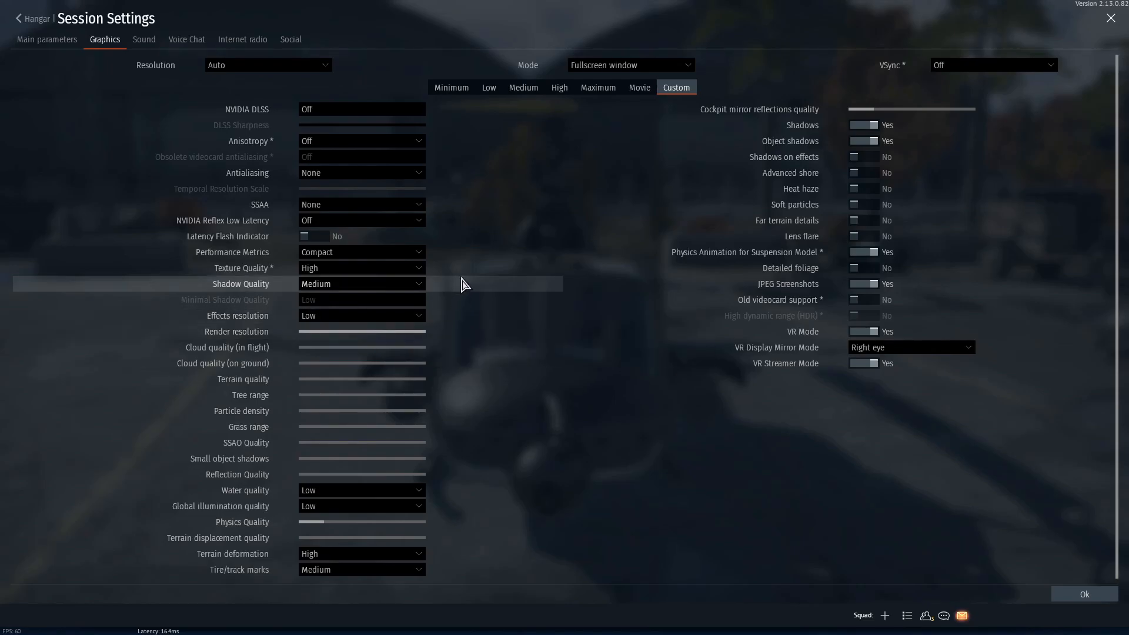
{"action": "mouse_move", "coordinate": [460, 285]}
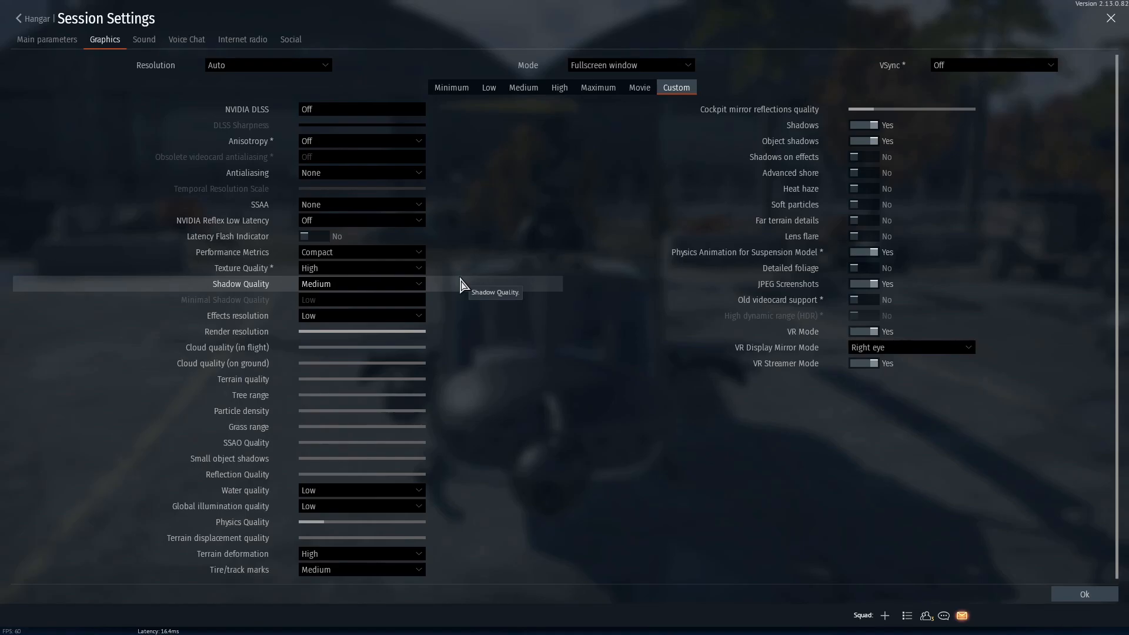
{"action": "mouse_move", "coordinate": [433, 290]}
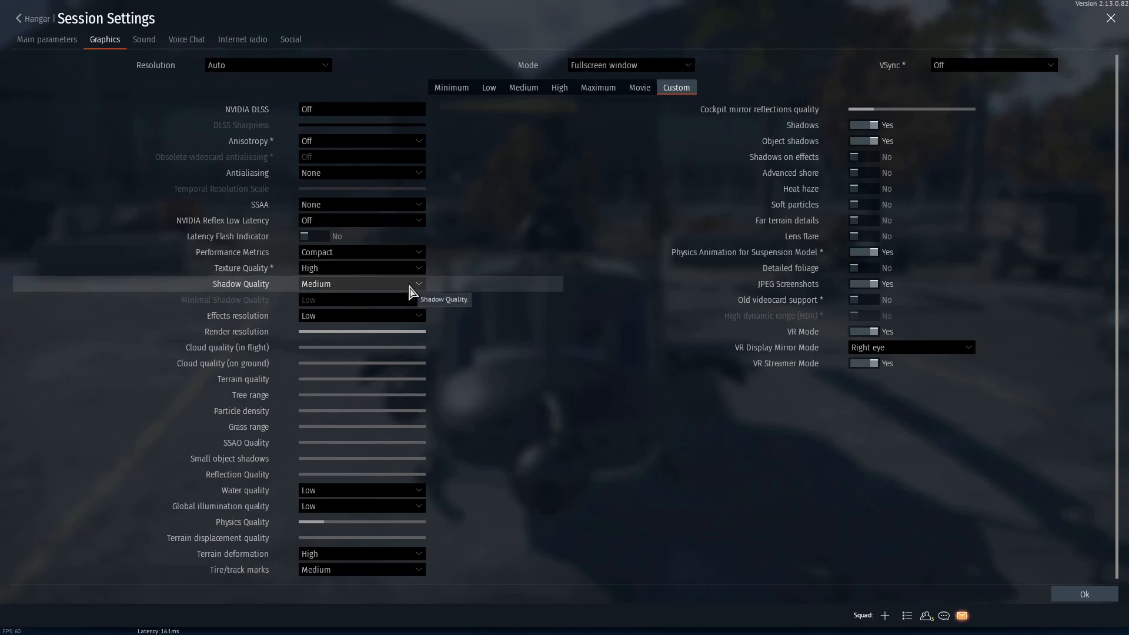
Confirm Session Settings with Ok, leaving the graphics settings unchanged
{"action": "left_click", "coordinate": [359, 268]}
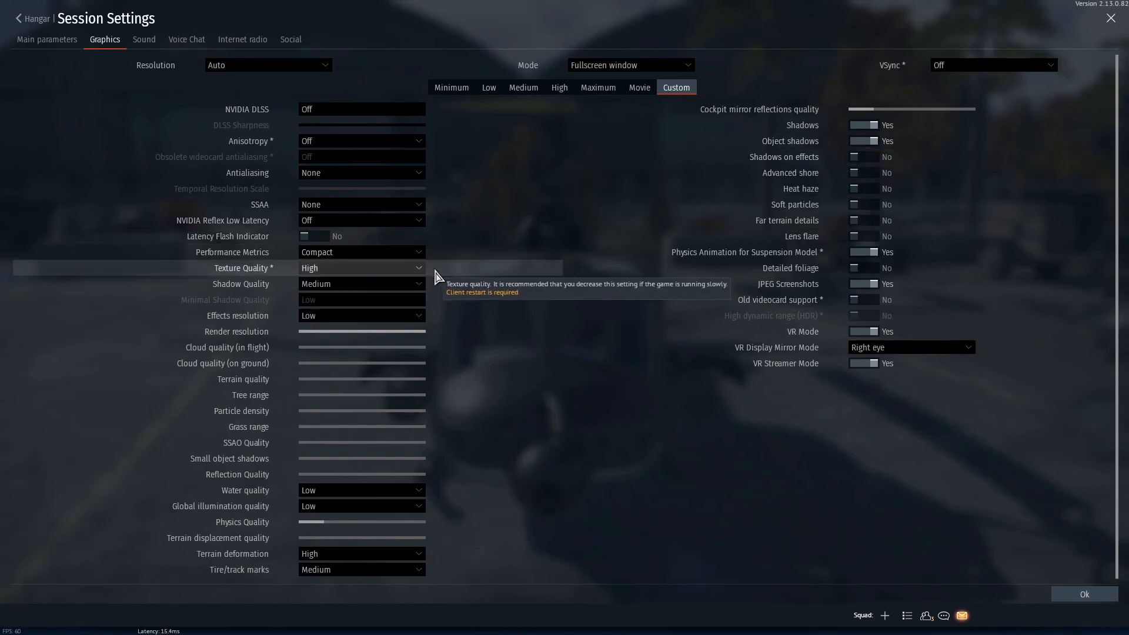
{"action": "mouse_move", "coordinate": [478, 283]}
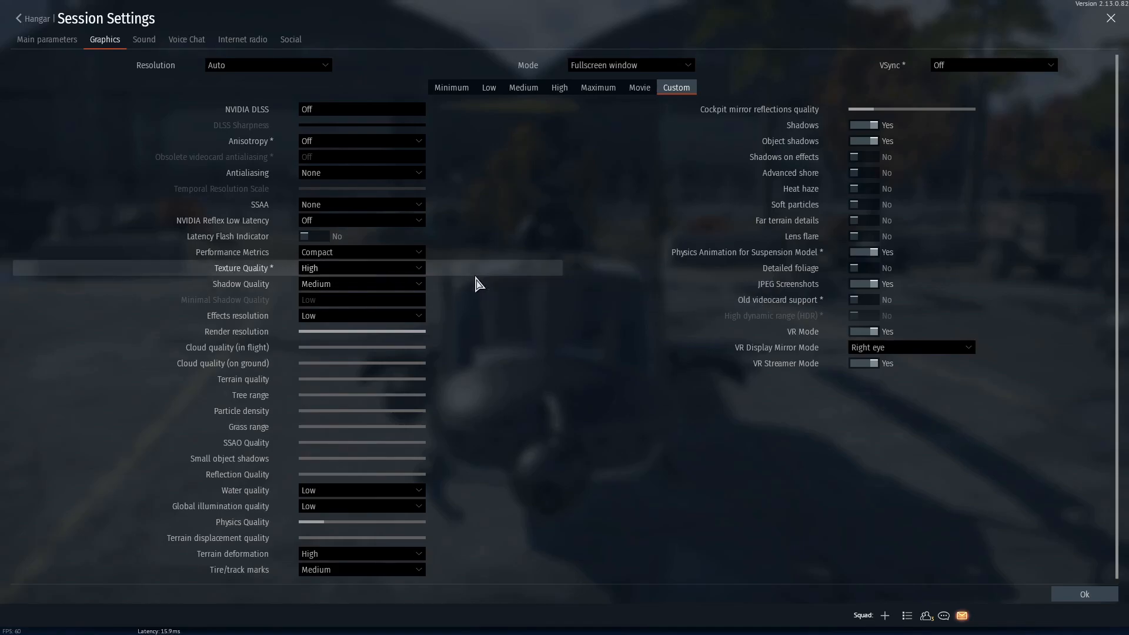
{"action": "mouse_move", "coordinate": [461, 294]}
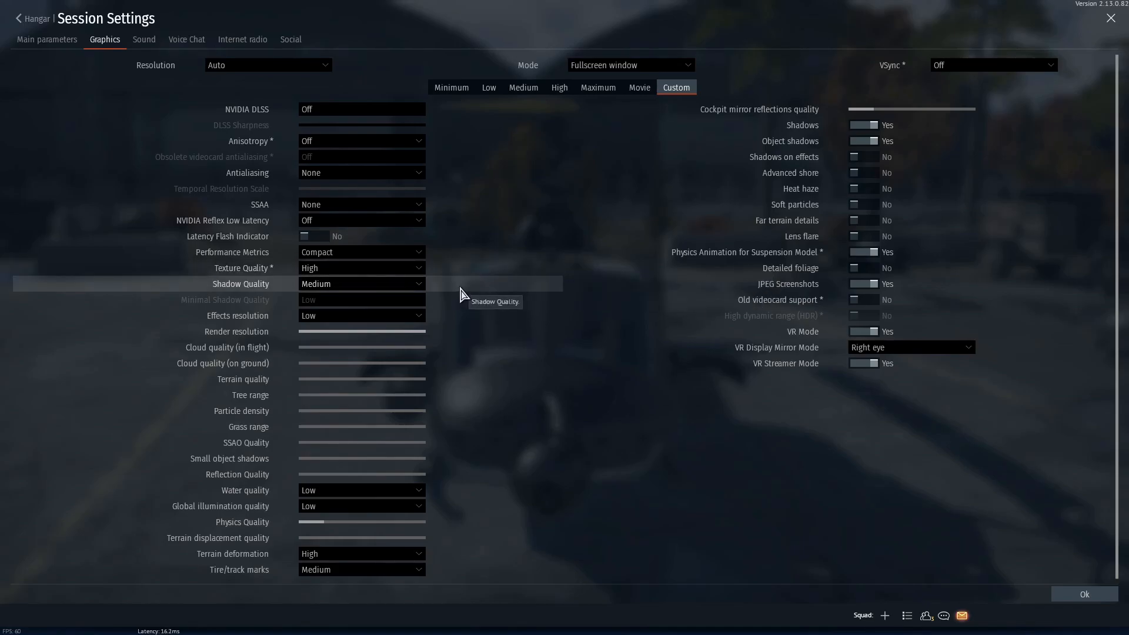
{"action": "mouse_move", "coordinate": [419, 331]}
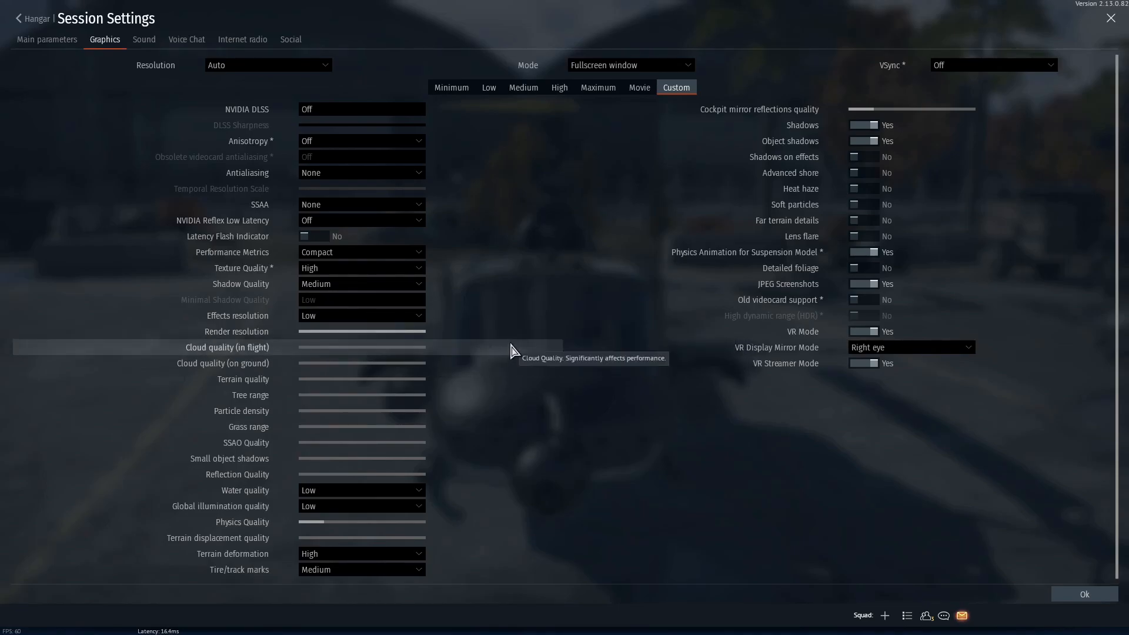
{"action": "mouse_move", "coordinate": [407, 337]}
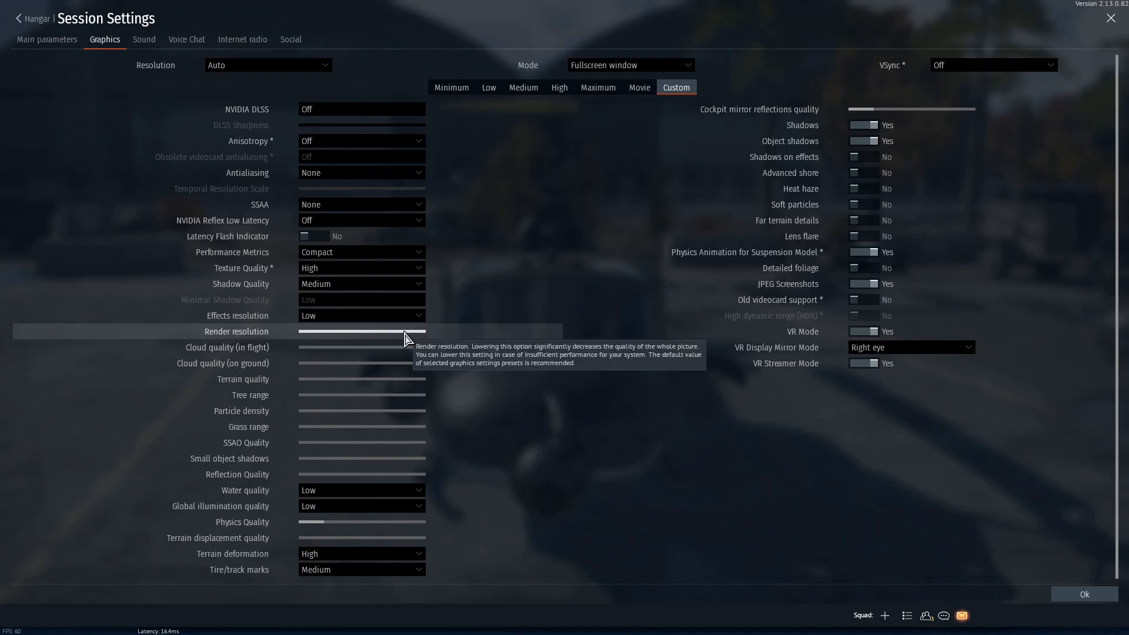
{"action": "mouse_move", "coordinate": [458, 363]}
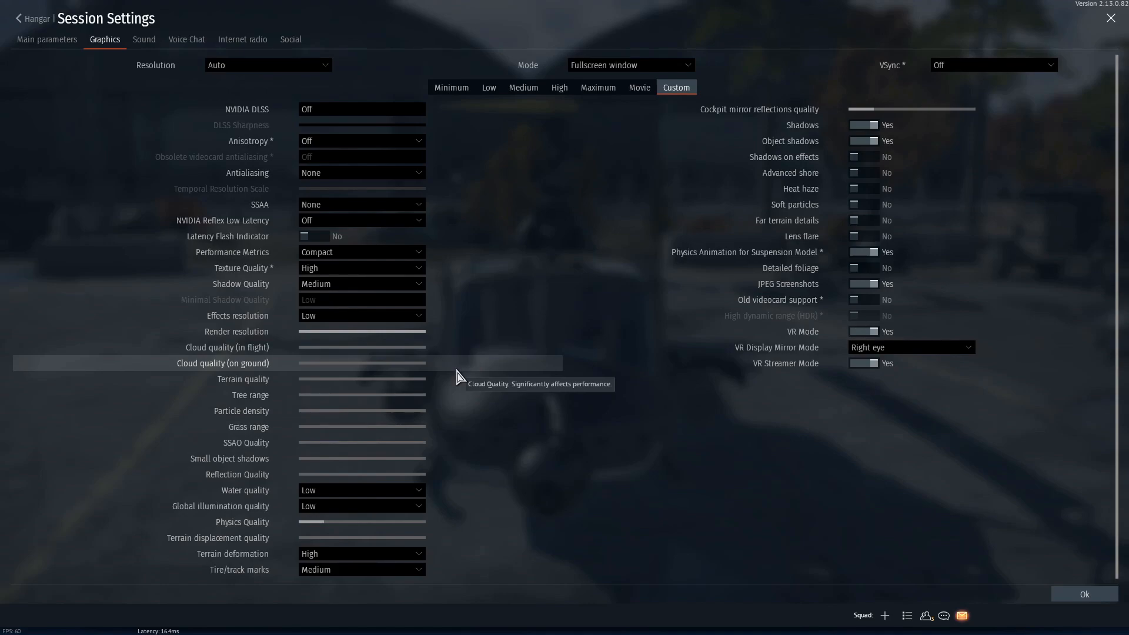
{"action": "left_click", "coordinate": [1083, 594]}
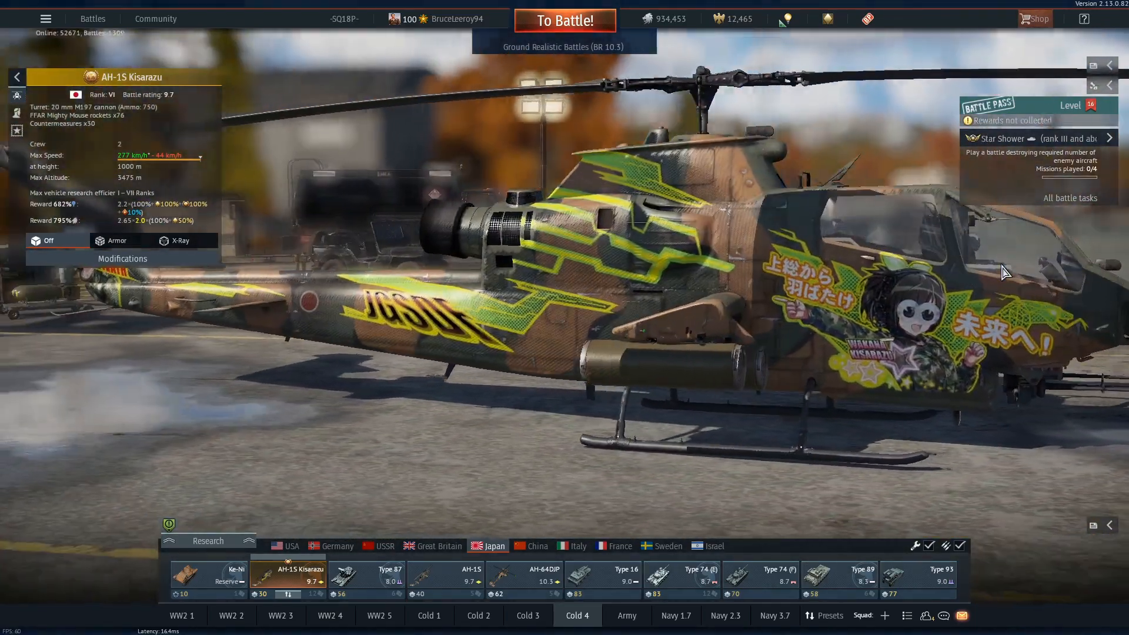
Reopen Session Settings from the main menu and show Air Battle Settings
{"action": "left_click", "coordinate": [45, 18]}
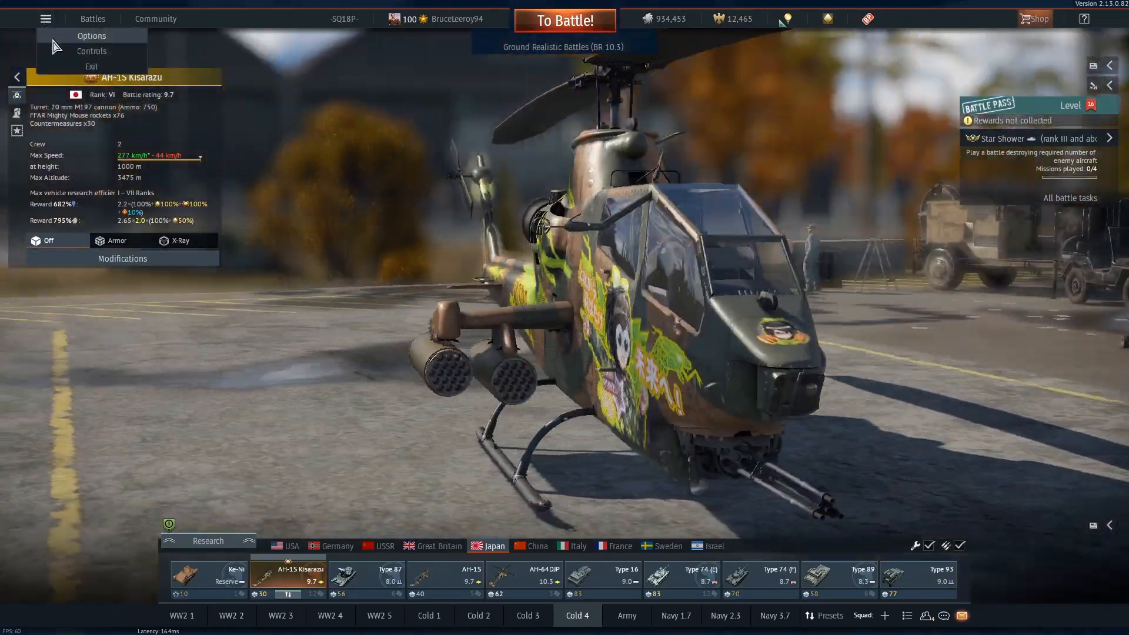
{"action": "left_click", "coordinate": [92, 35]}
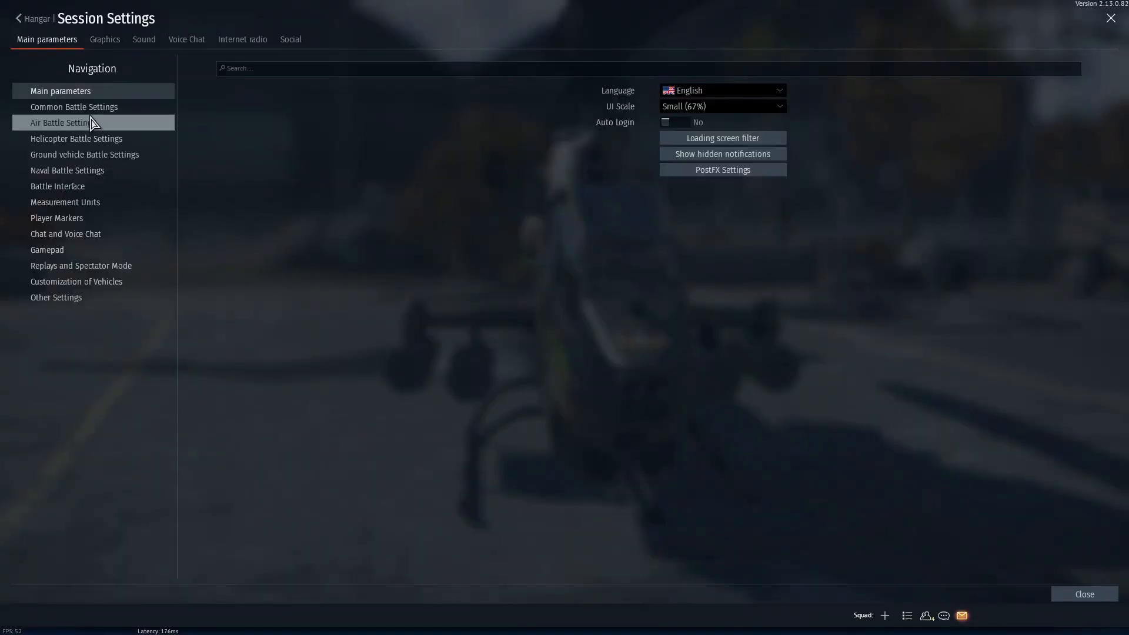
{"action": "left_click", "coordinate": [63, 122]}
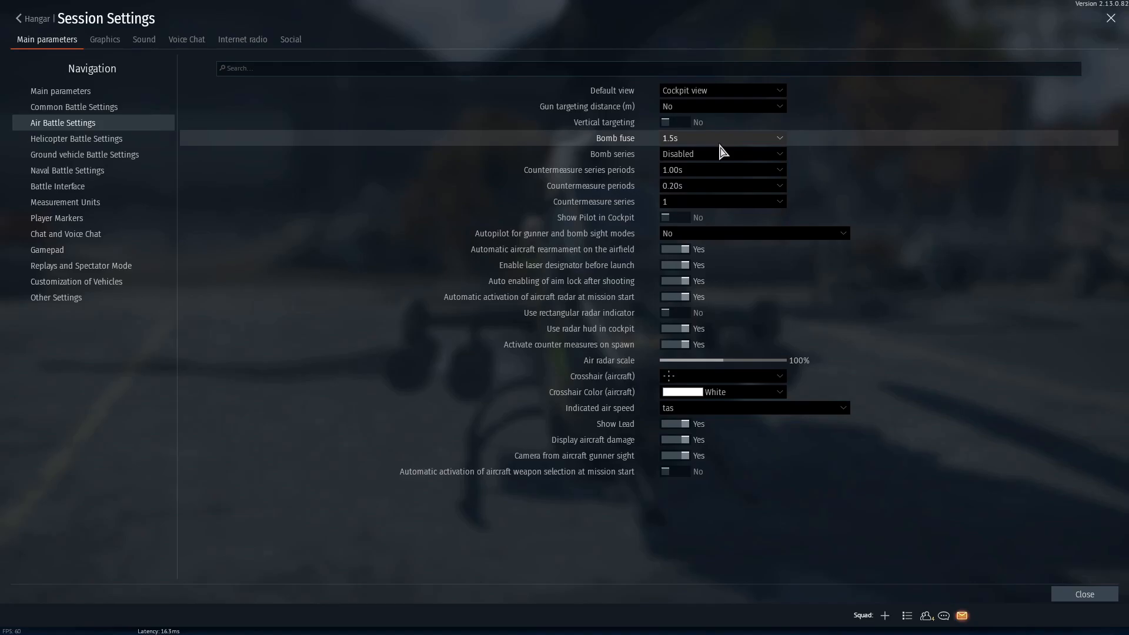
{"action": "mouse_move", "coordinate": [688, 249]}
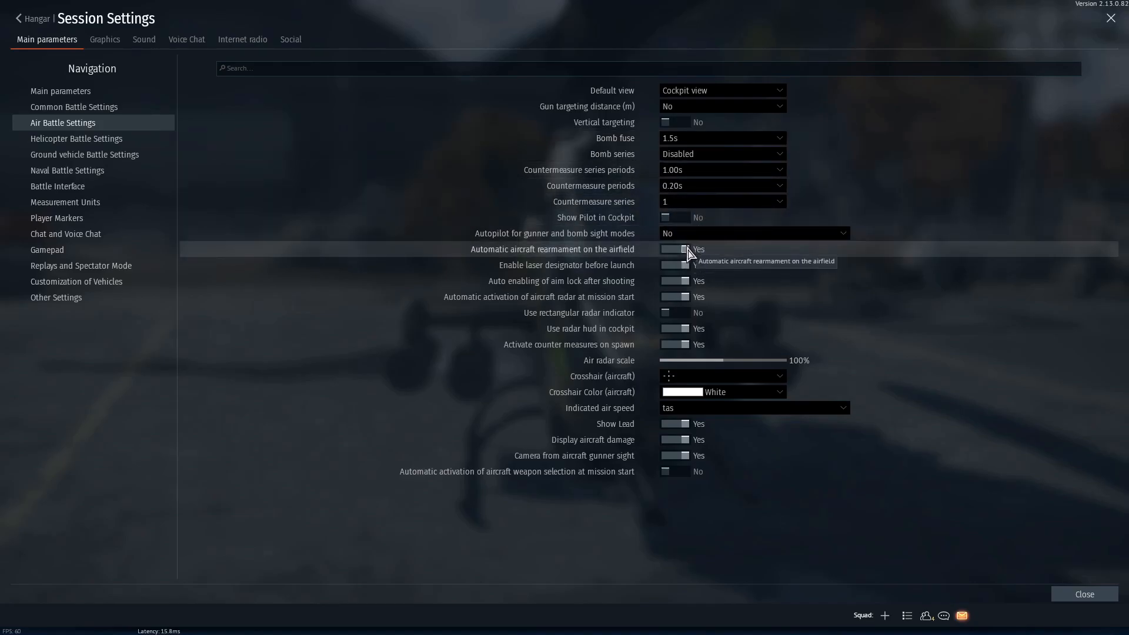
{"action": "mouse_move", "coordinate": [702, 243]}
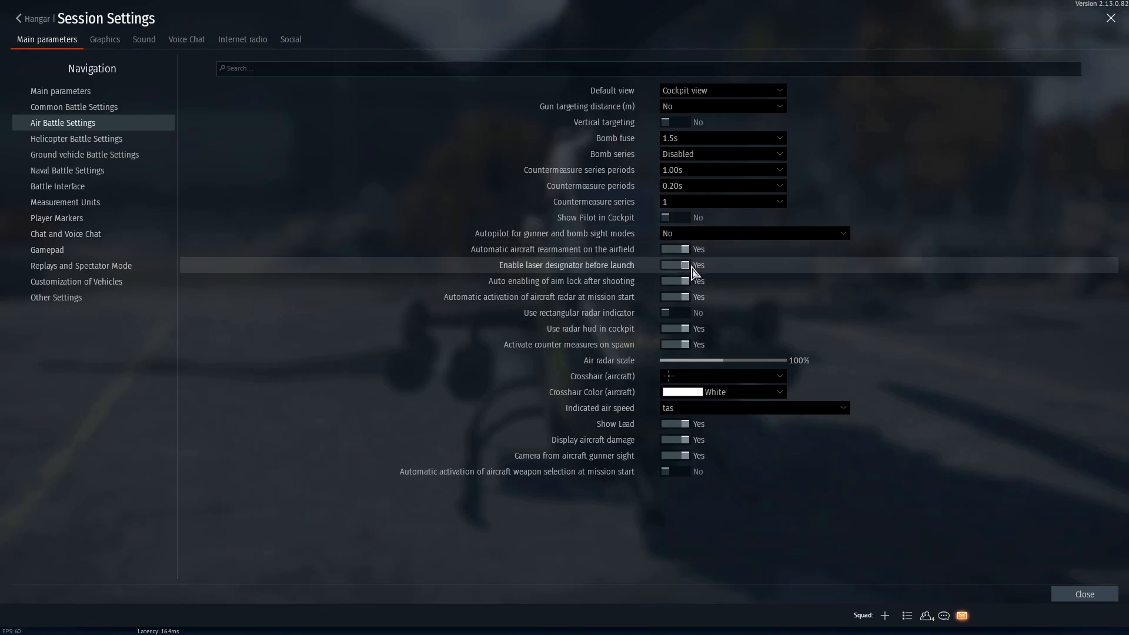
Open Helicopter Battle Settings, with gunner-mode autopilot on Mouse Aim mode only
{"action": "left_click", "coordinate": [77, 138]}
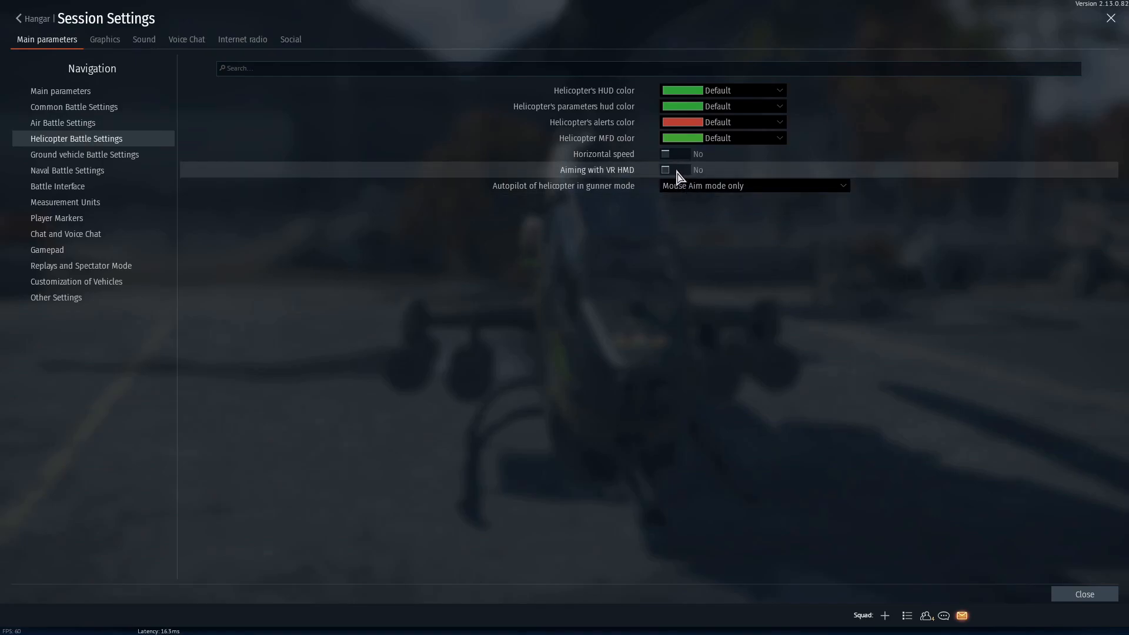
{"action": "mouse_move", "coordinate": [676, 179]}
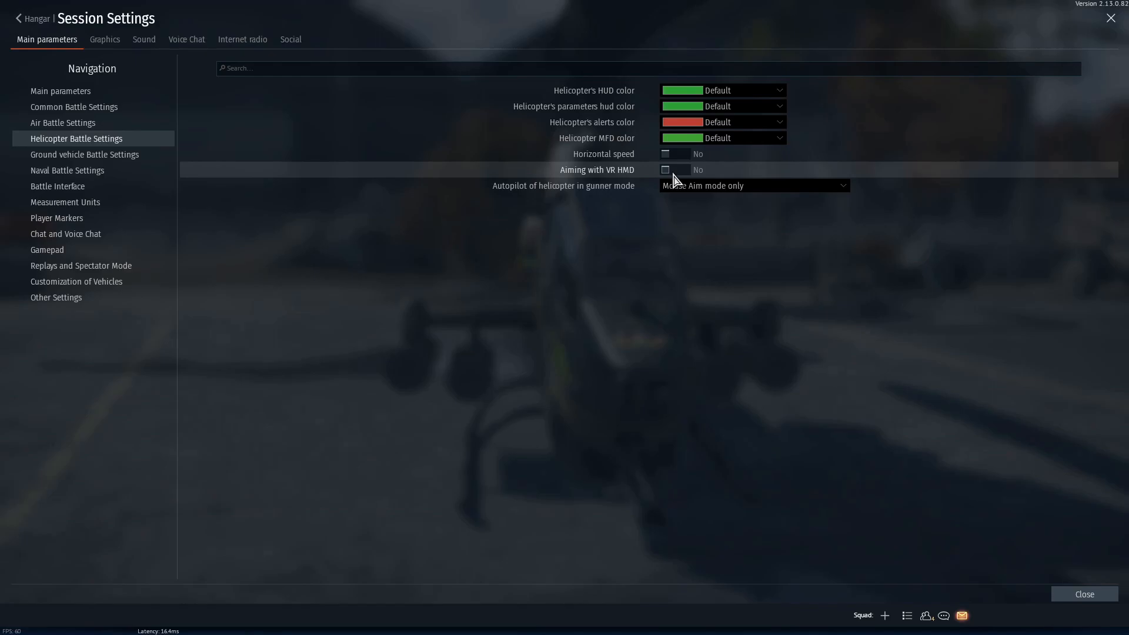
{"action": "mouse_move", "coordinate": [699, 186]}
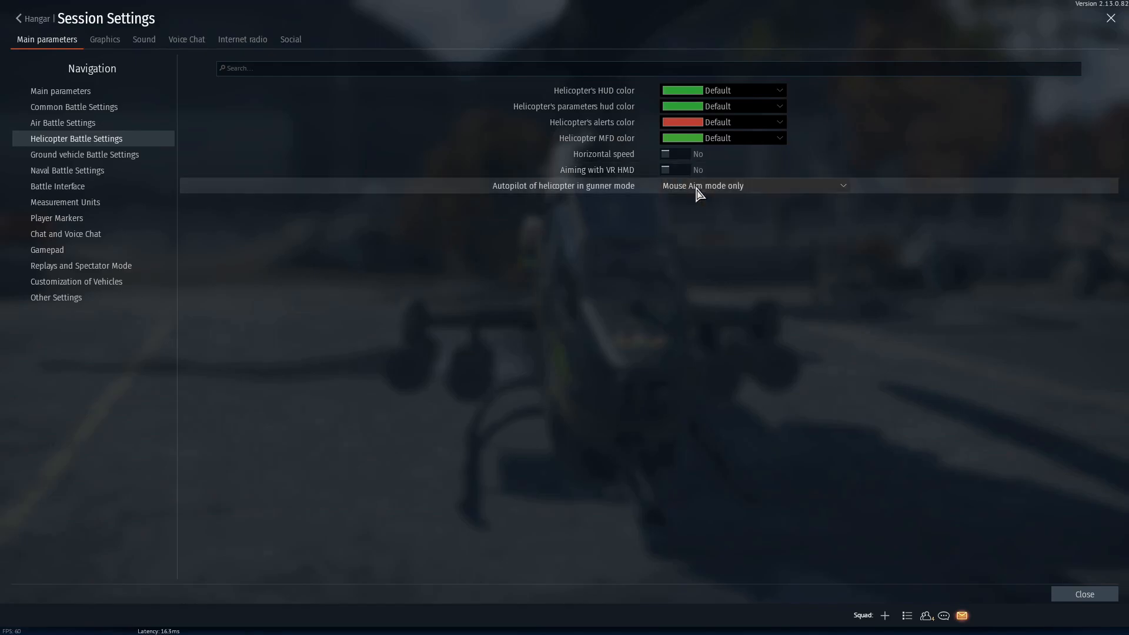
In Ground vehicle Battle Settings, toggle 'Camera from tank gunner sight' on and back off
{"action": "left_click", "coordinate": [84, 154]}
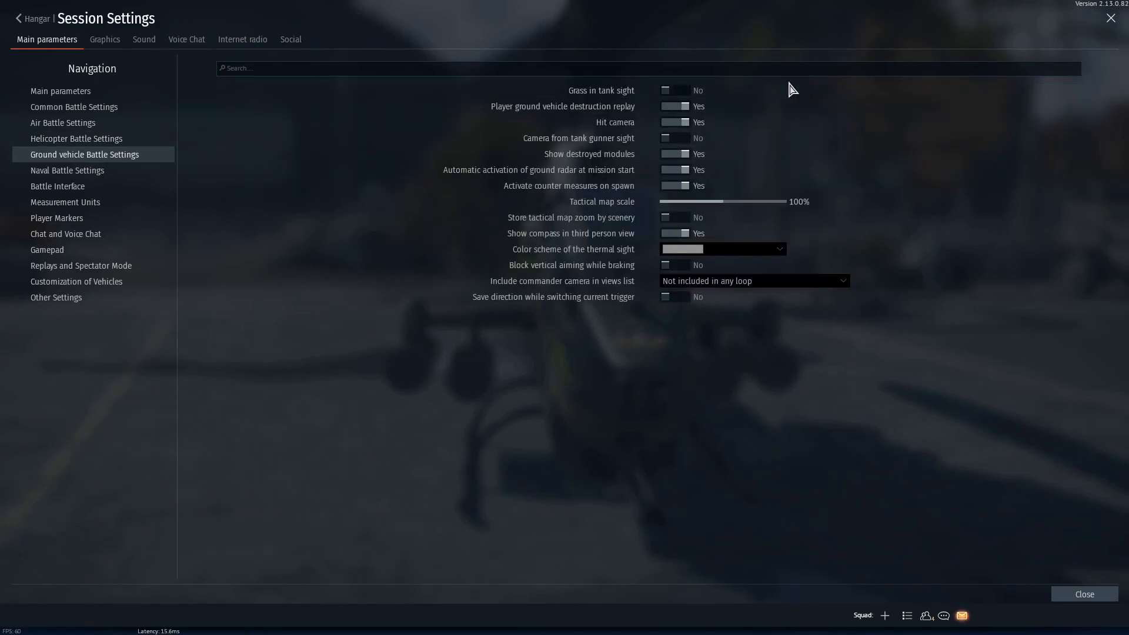
{"action": "mouse_move", "coordinate": [674, 138]}
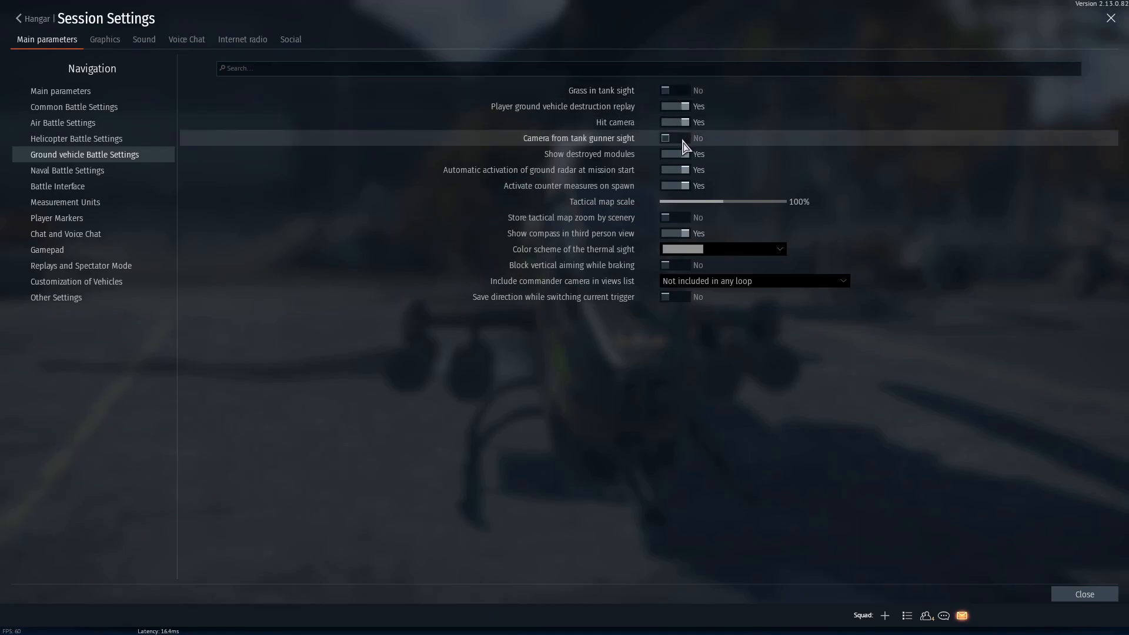
{"action": "left_click", "coordinate": [674, 138]}
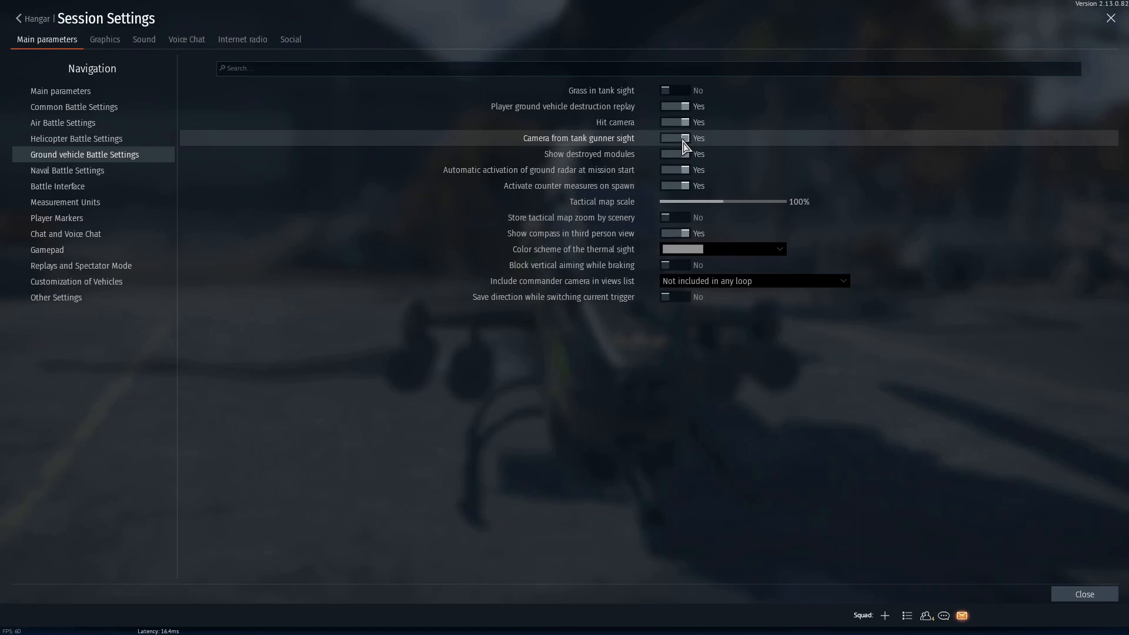
{"action": "mouse_move", "coordinate": [680, 144]}
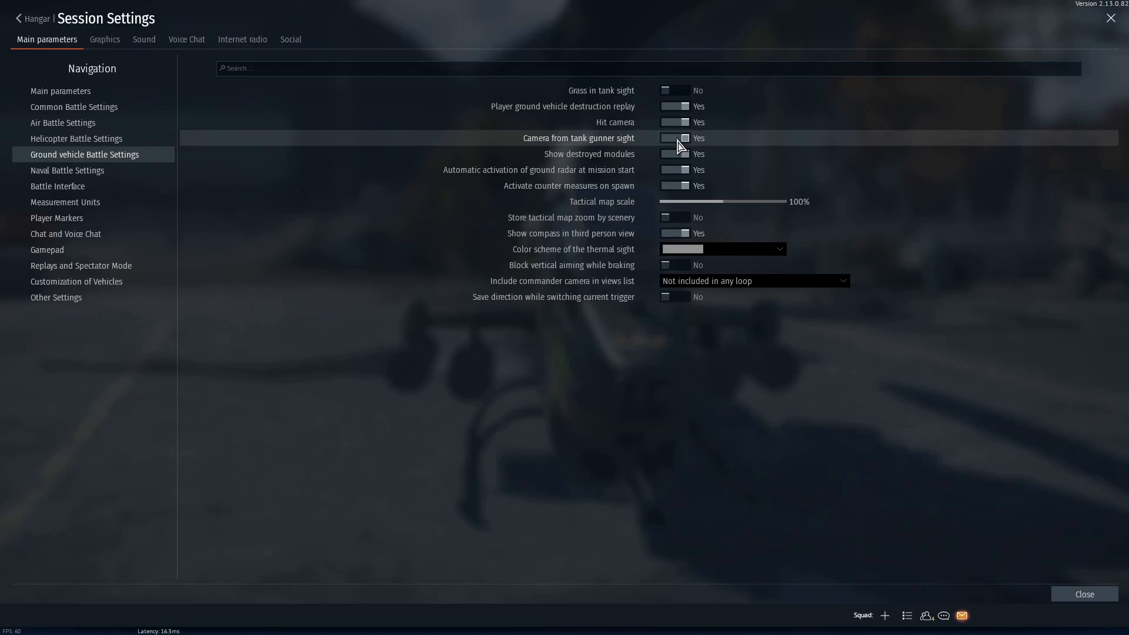
{"action": "left_click", "coordinate": [674, 138]}
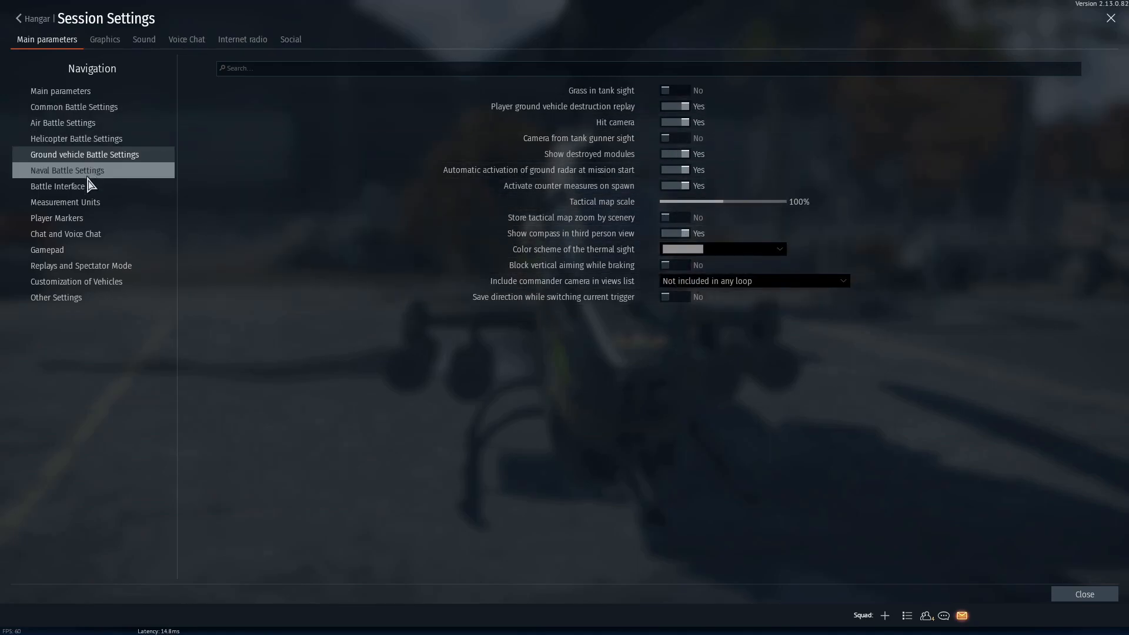
{"action": "left_click", "coordinate": [58, 185]}
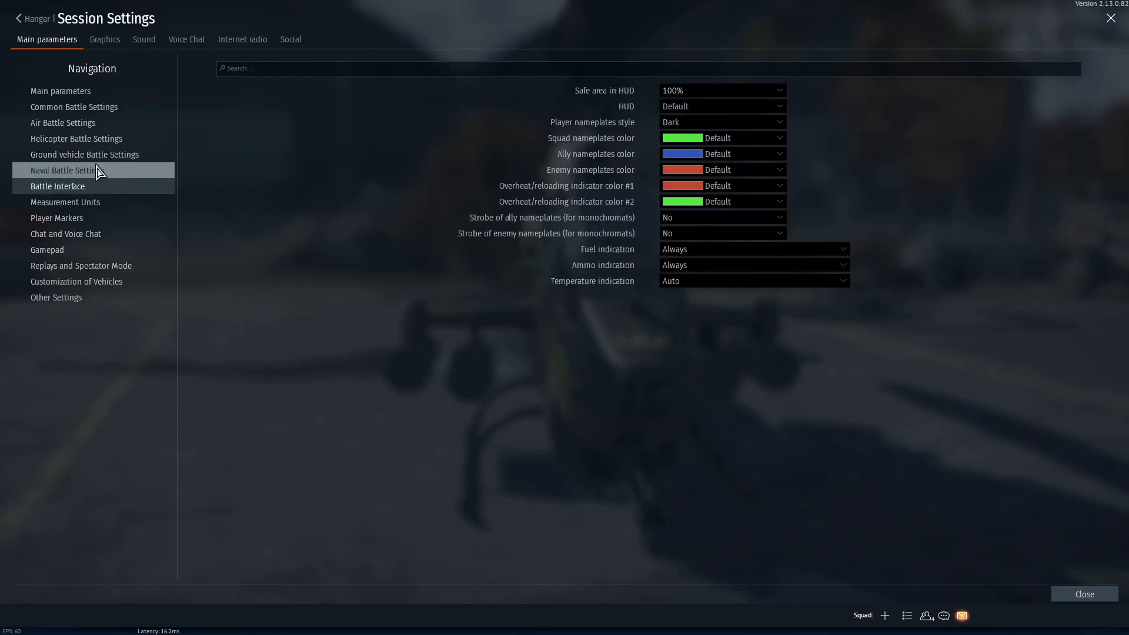
Show Air Battle Settings and check the Gun targeting distance option, left at No
{"action": "left_click", "coordinate": [61, 122]}
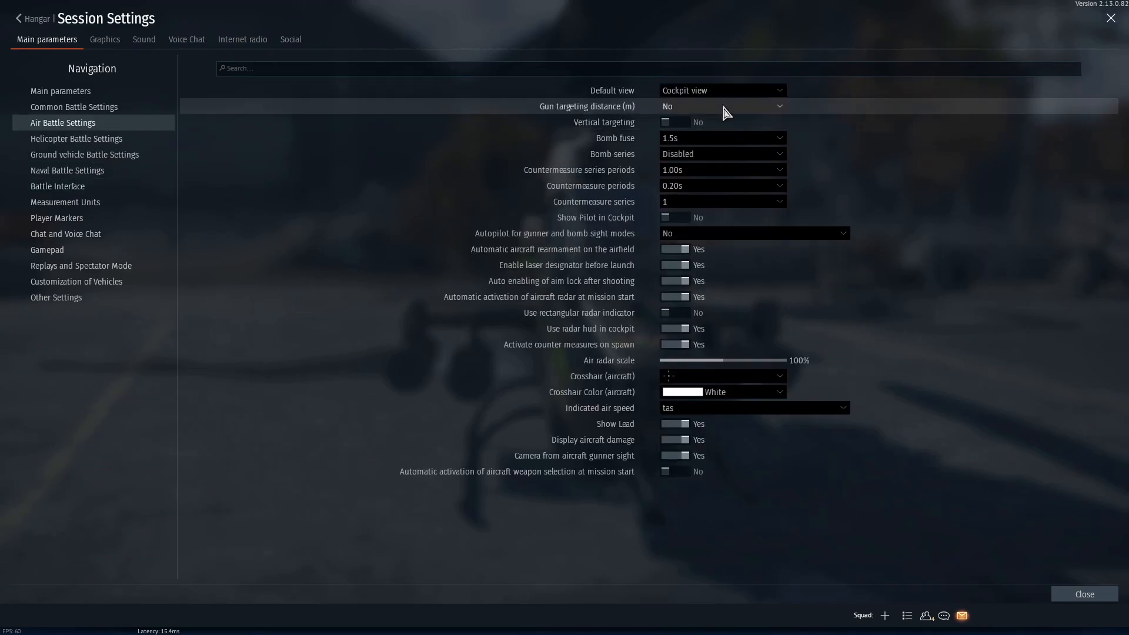
{"action": "mouse_move", "coordinate": [724, 111]}
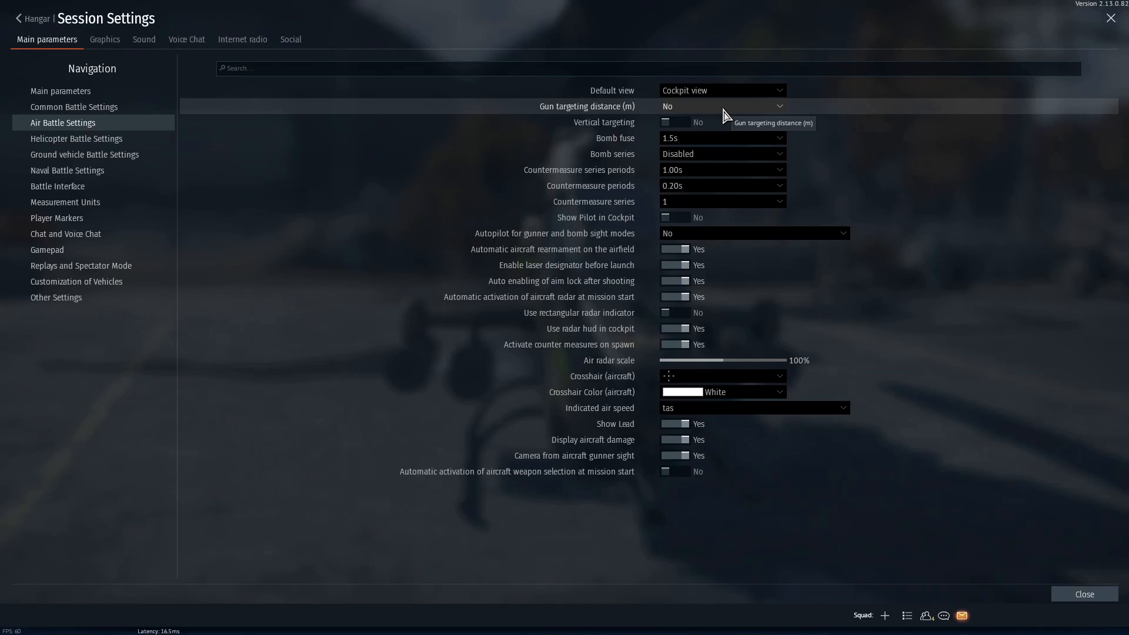
{"action": "left_click", "coordinate": [719, 106]}
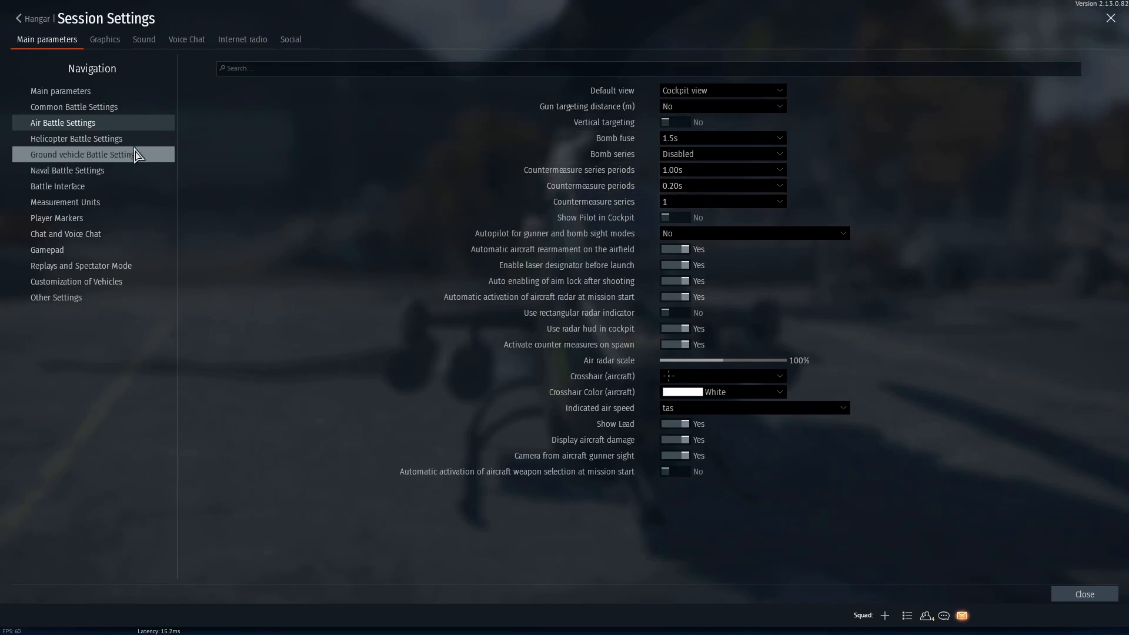
Go to Measurement Units and keep speed set to km/h
{"action": "left_click", "coordinate": [58, 186]}
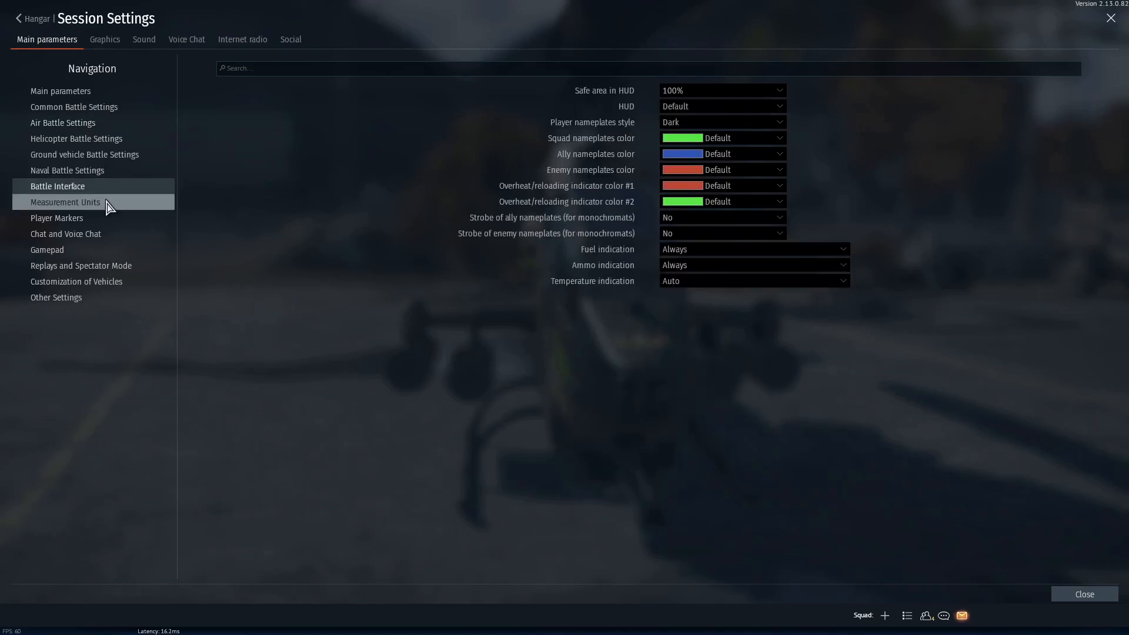
{"action": "left_click", "coordinate": [67, 170]}
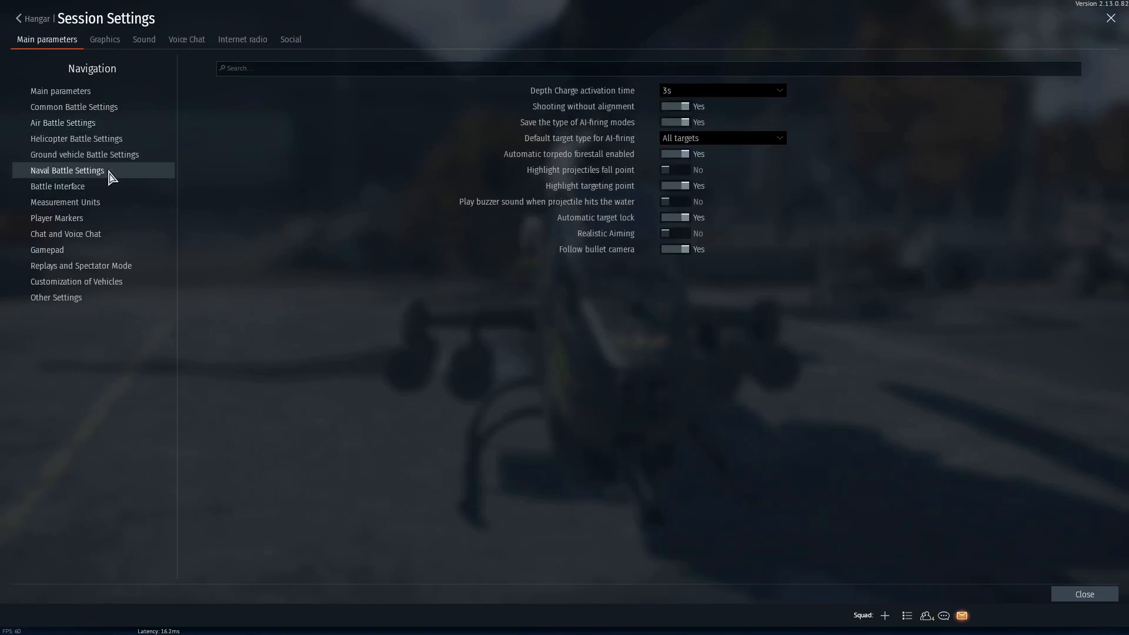
{"action": "left_click", "coordinate": [65, 202]}
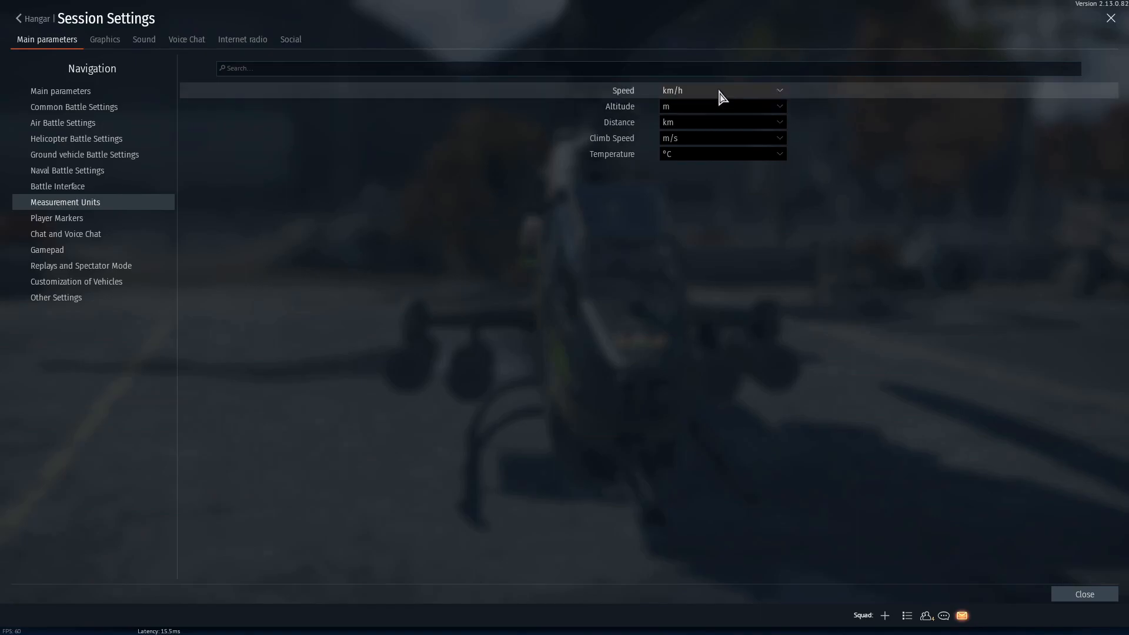
{"action": "mouse_move", "coordinate": [726, 100]}
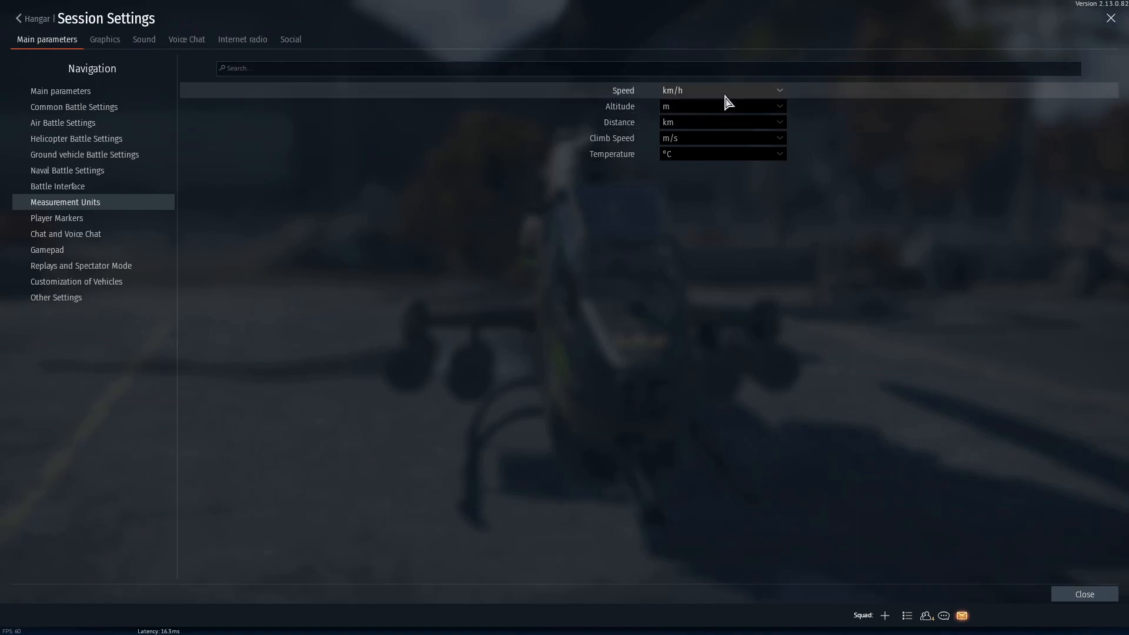
{"action": "mouse_move", "coordinate": [724, 109]}
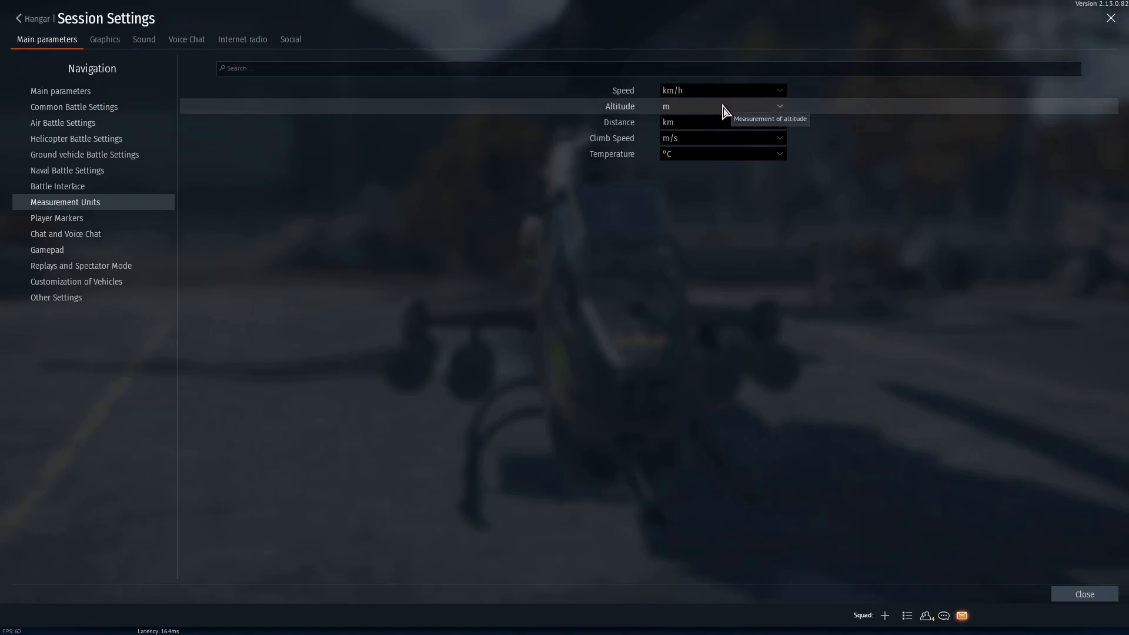
{"action": "mouse_move", "coordinate": [718, 103]}
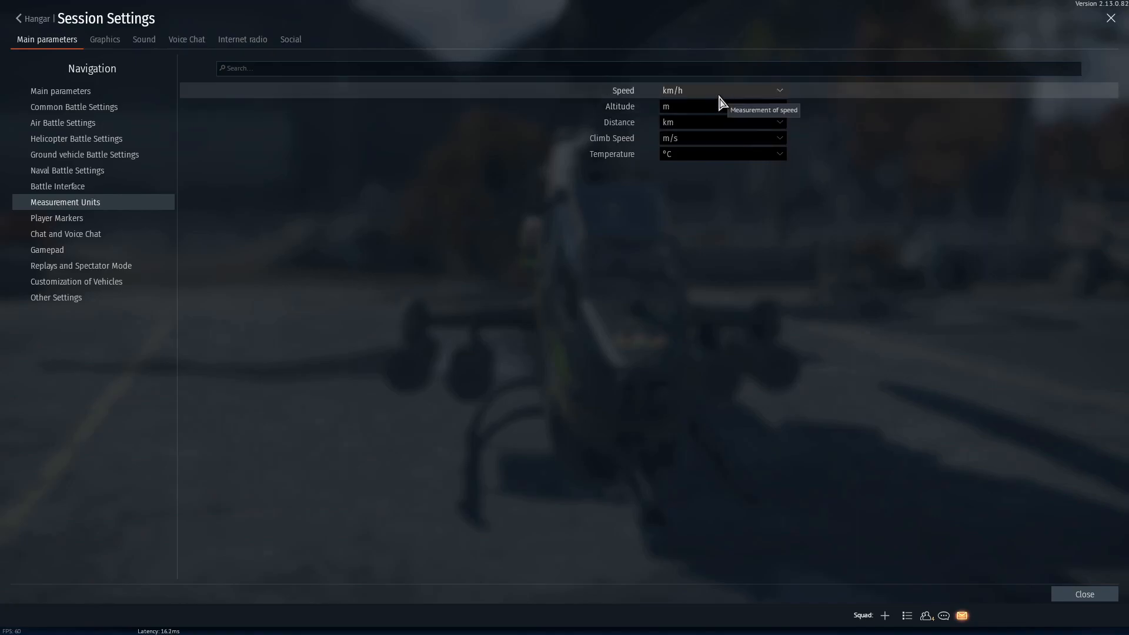
{"action": "left_click", "coordinate": [720, 90]}
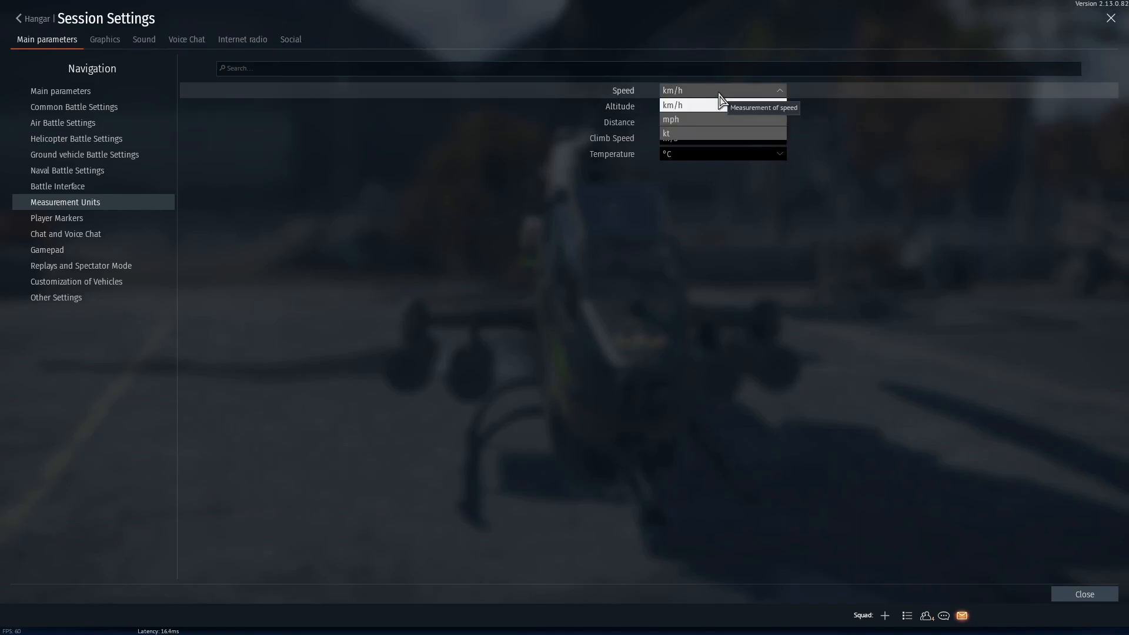
{"action": "left_click", "coordinate": [672, 105]}
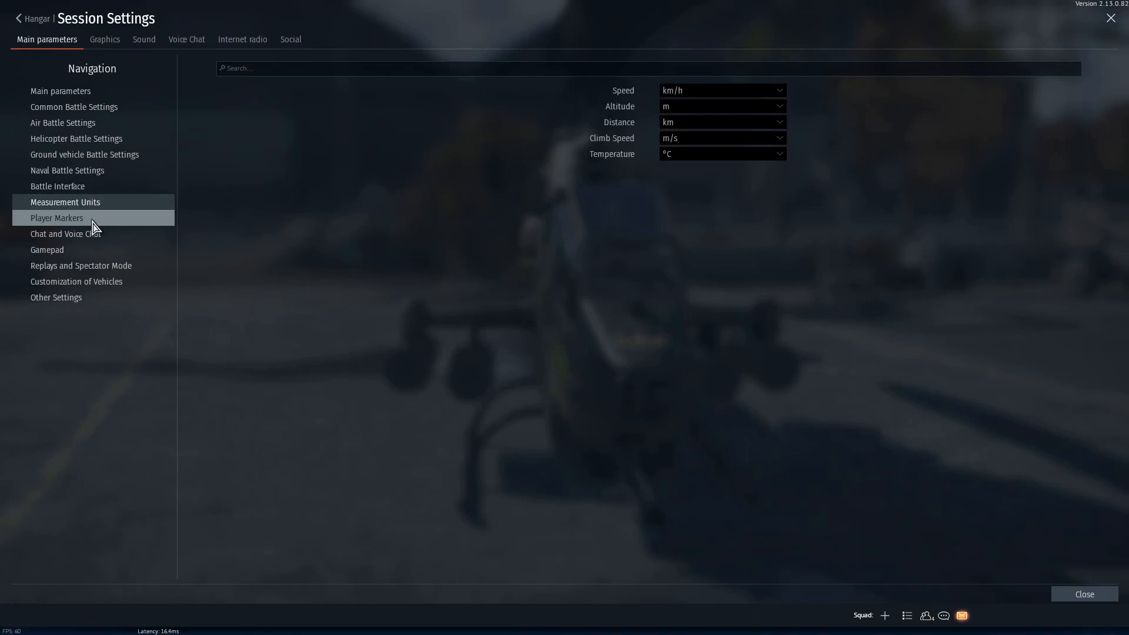
Keep Battle Interface fuel indication at Always and list the temperature indication choices
{"action": "left_click", "coordinate": [58, 186]}
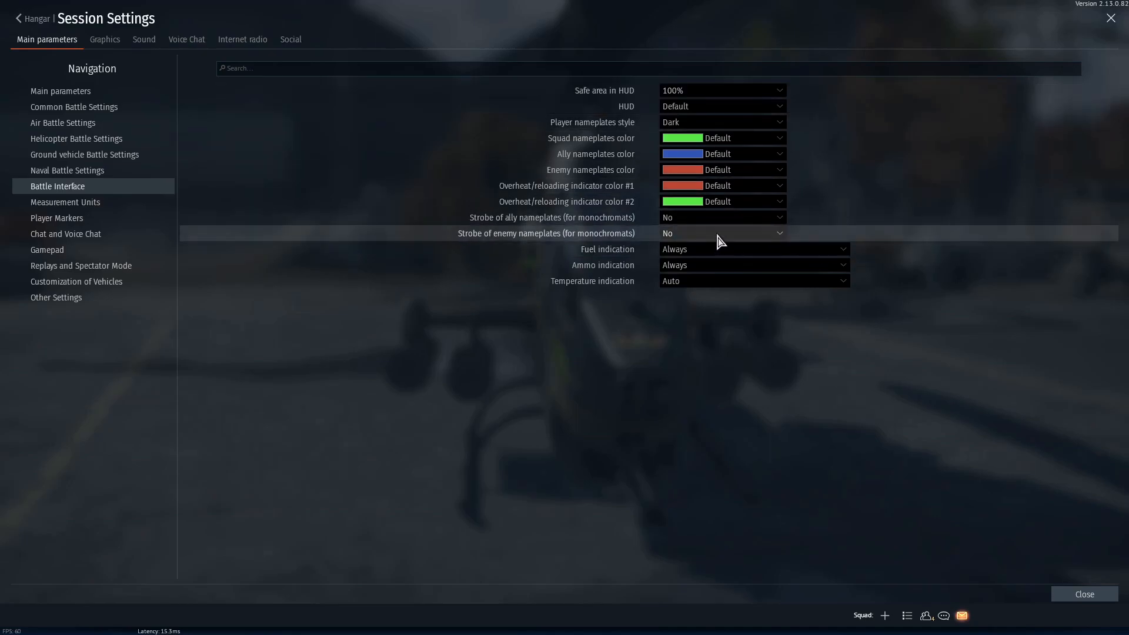
{"action": "left_click", "coordinate": [753, 249]}
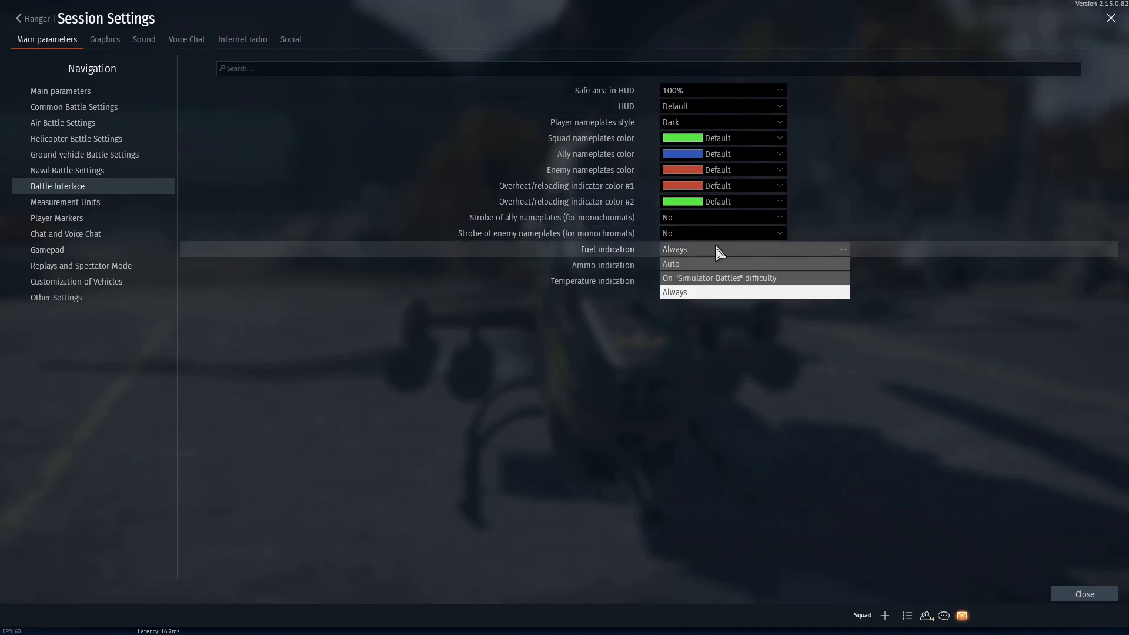
{"action": "left_click", "coordinate": [753, 264]}
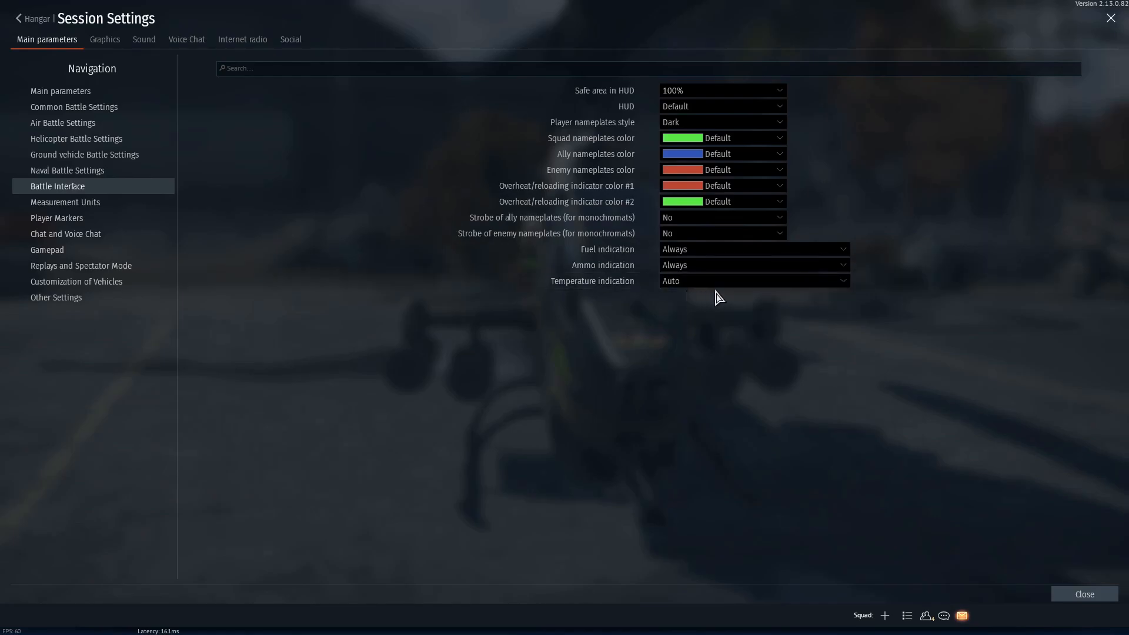
{"action": "mouse_move", "coordinate": [715, 292]}
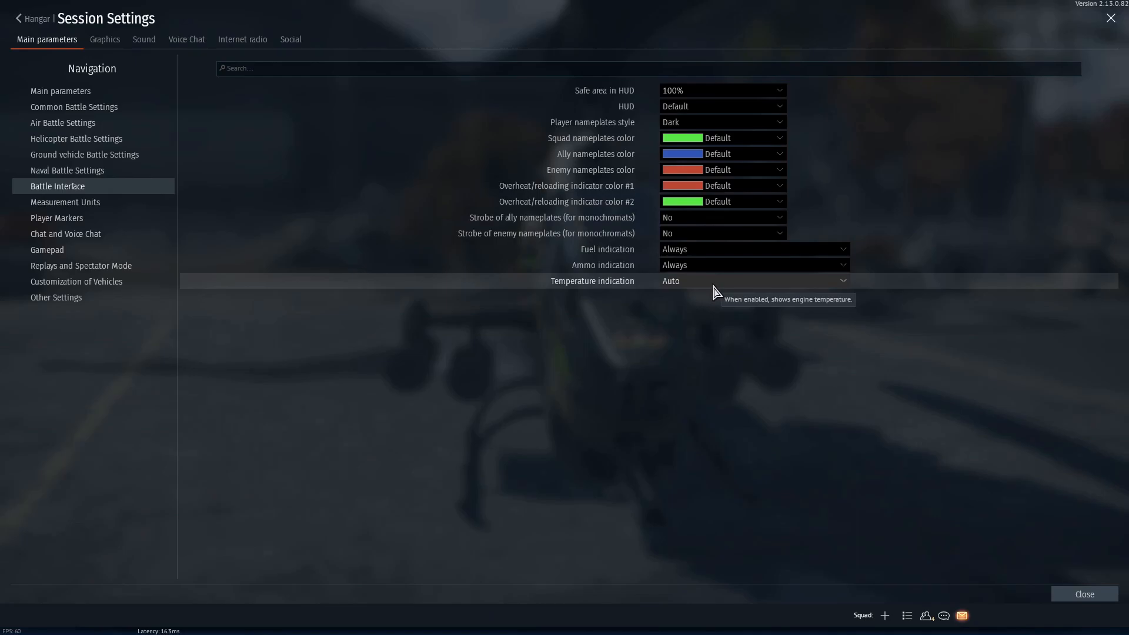
{"action": "left_click", "coordinate": [752, 281]}
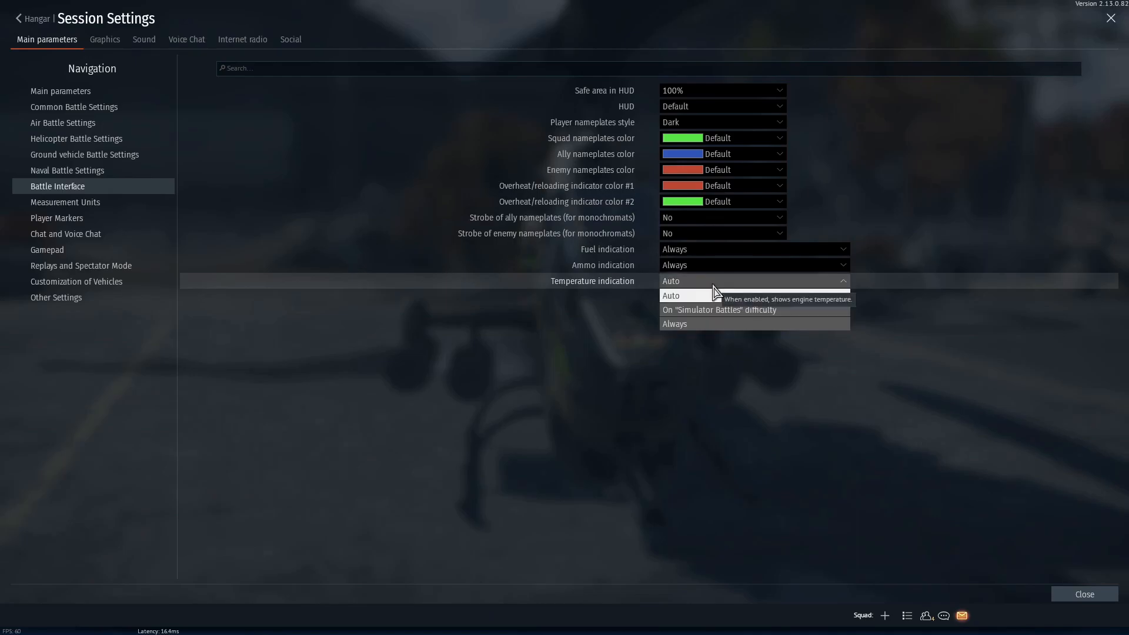